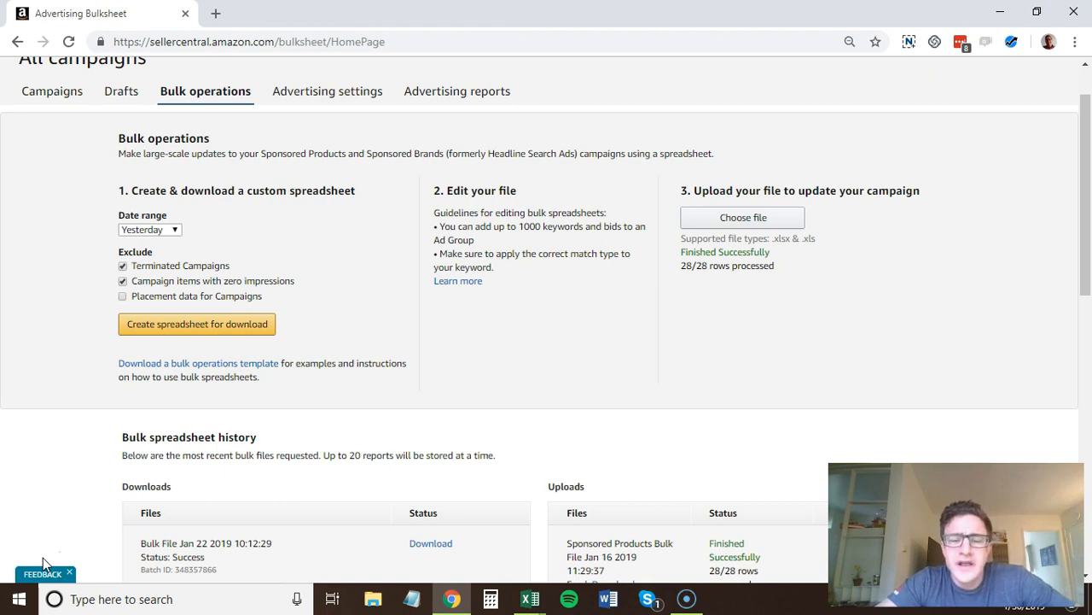
pyautogui.moveTo(502, 354)
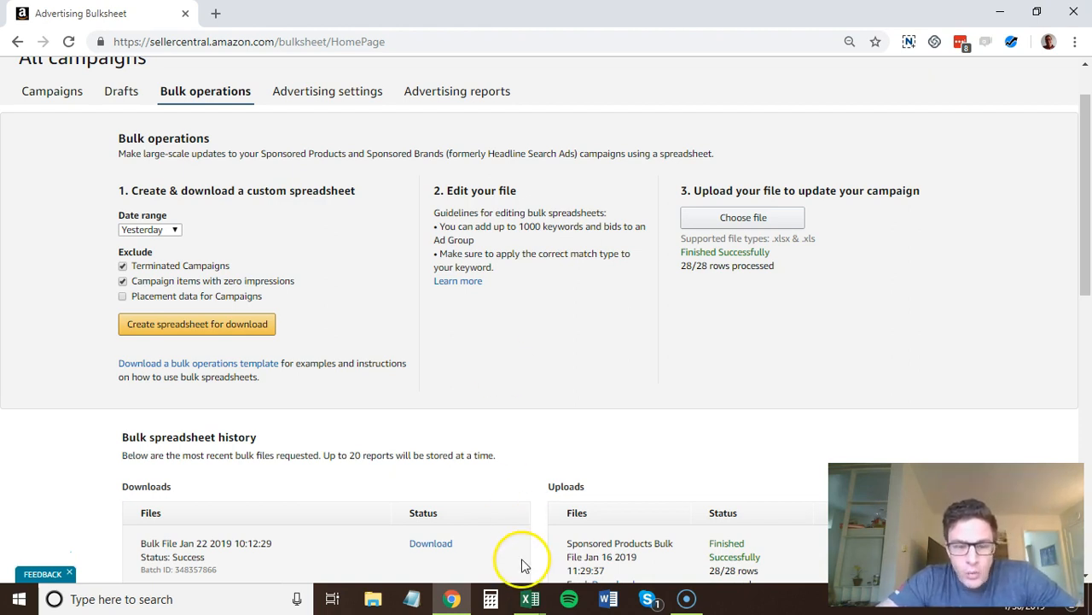
pyautogui.moveTo(741, 207)
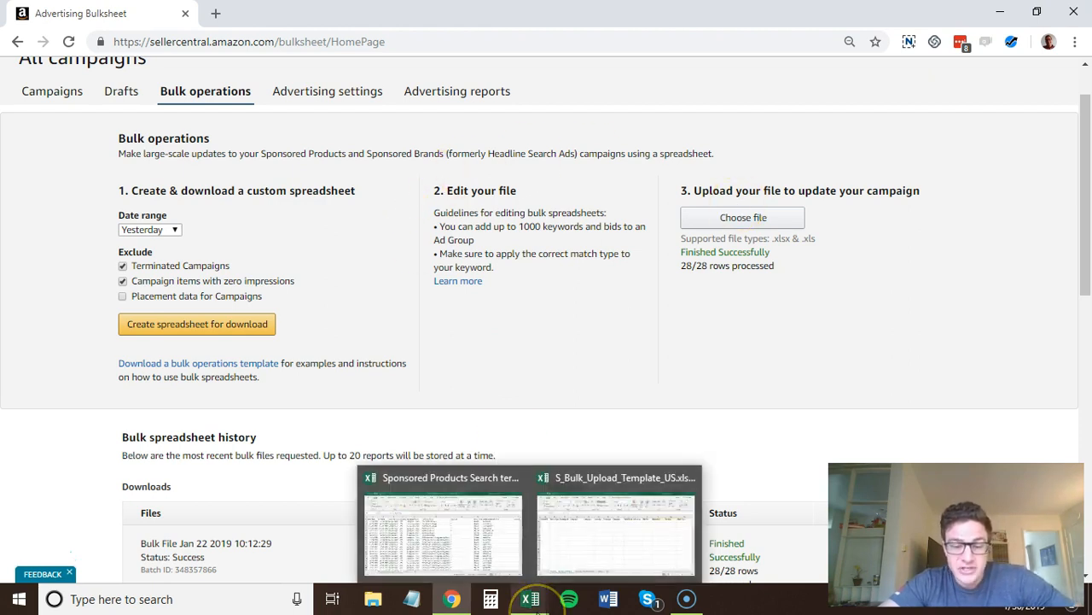
# - Delete the Start Date, End Date, Portfolio name and Currency columns from the search term report
pyautogui.click(441, 533)
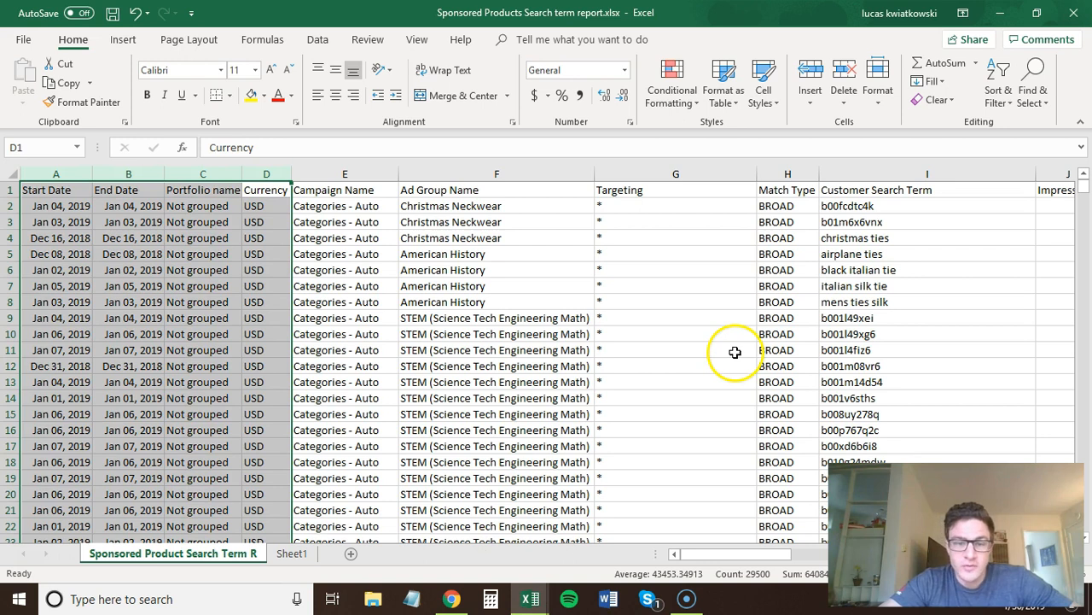
pyautogui.moveTo(625, 316)
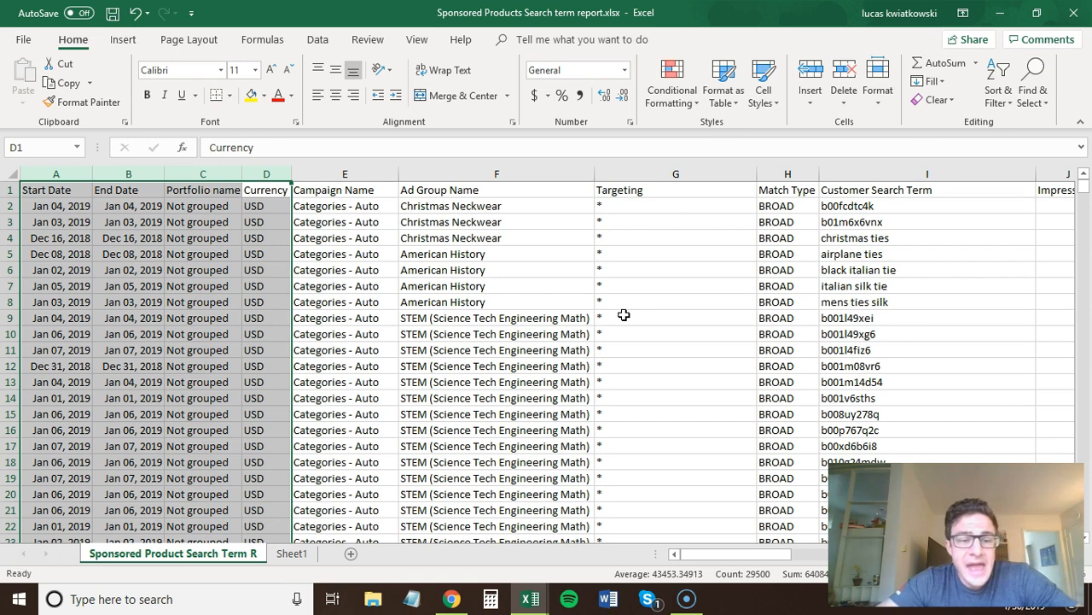
pyautogui.click(201, 181)
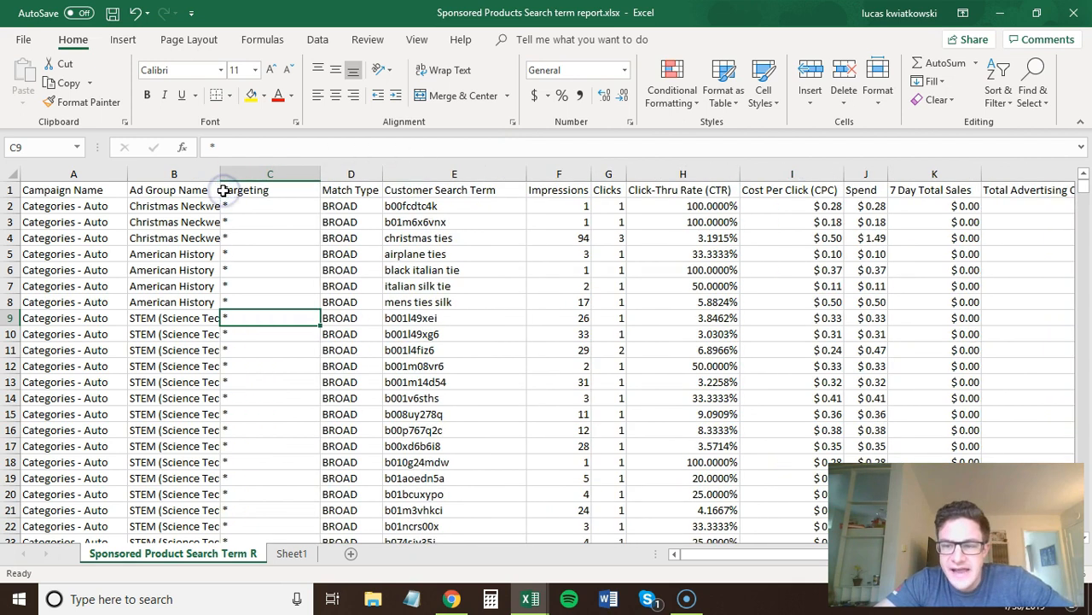
# - Add an Acos header in L1 and sort the rows by Clicks, largest to smallest
pyautogui.write('A')
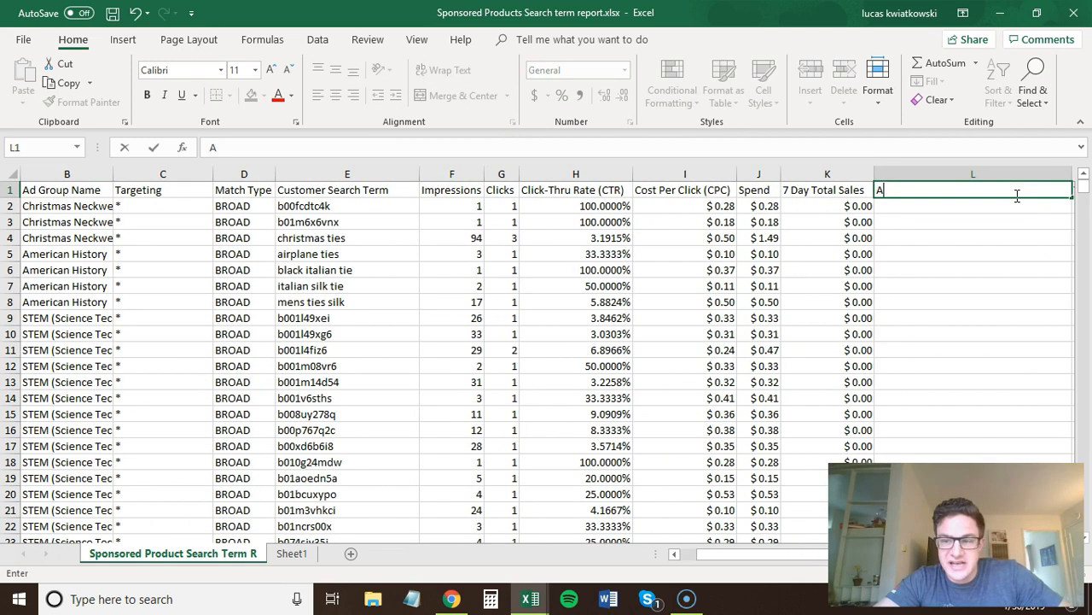
pyautogui.write('cos')
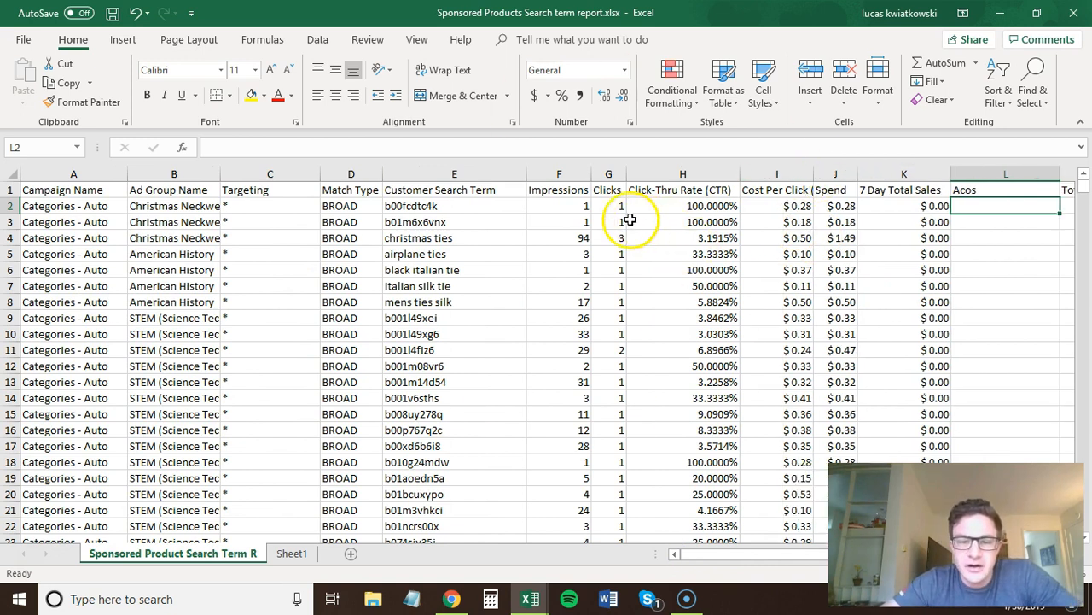
pyautogui.click(608, 205)
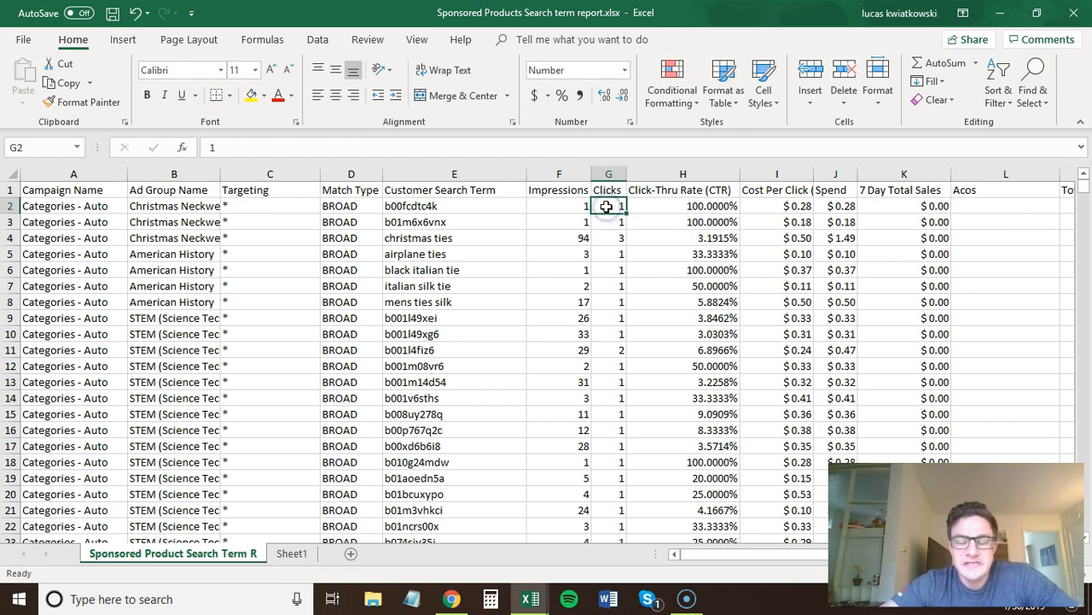
pyautogui.moveTo(999, 92)
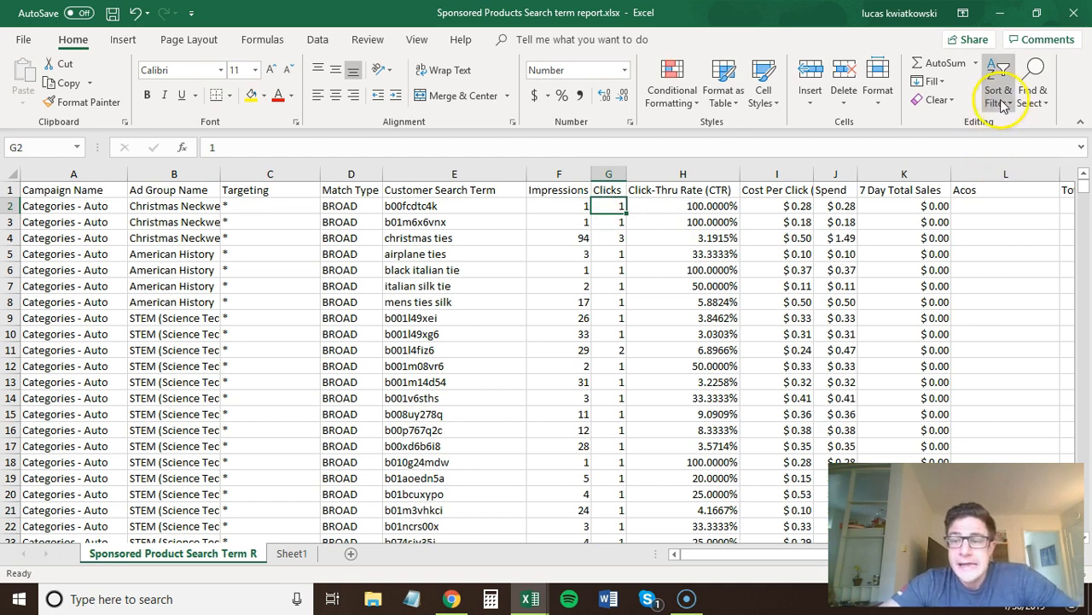
pyautogui.click(997, 94)
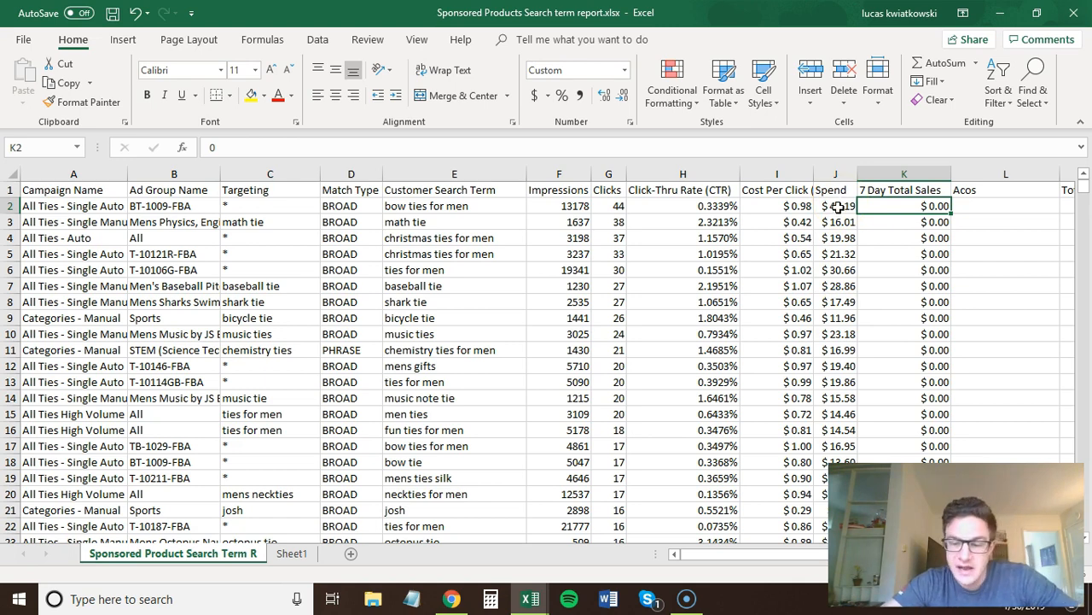
pyautogui.scroll(-3)
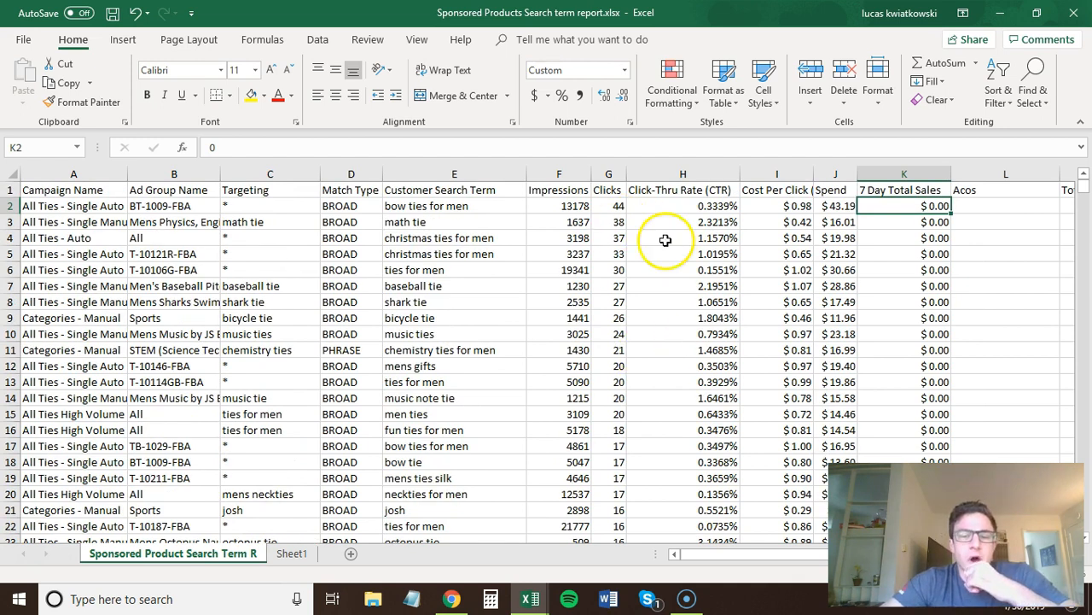
pyautogui.moveTo(410, 270)
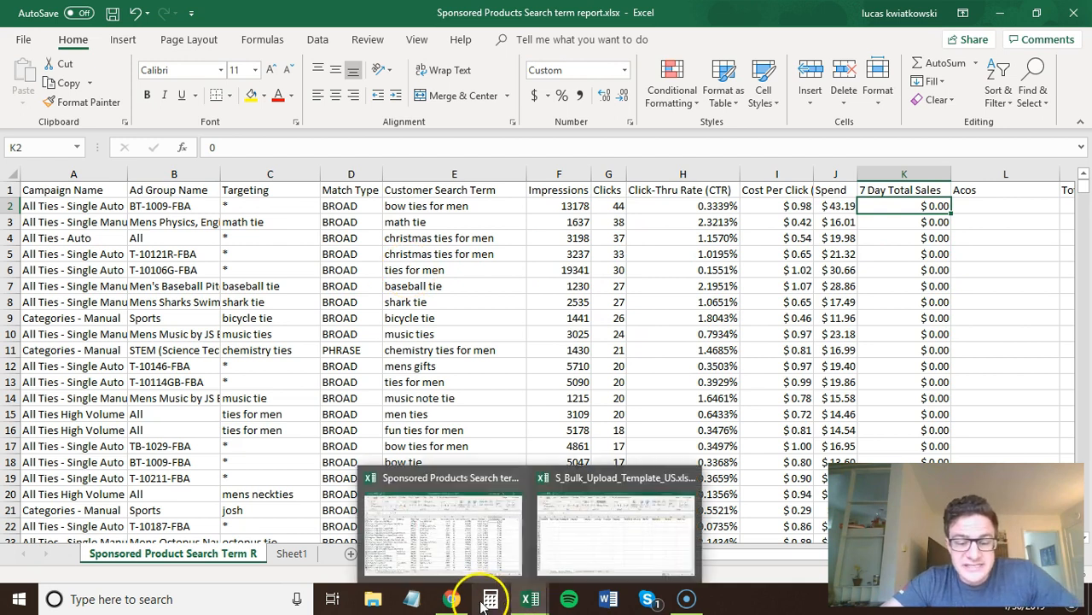
# - Return to the Seller Central bulk operations page in Chrome
pyautogui.click(451, 598)
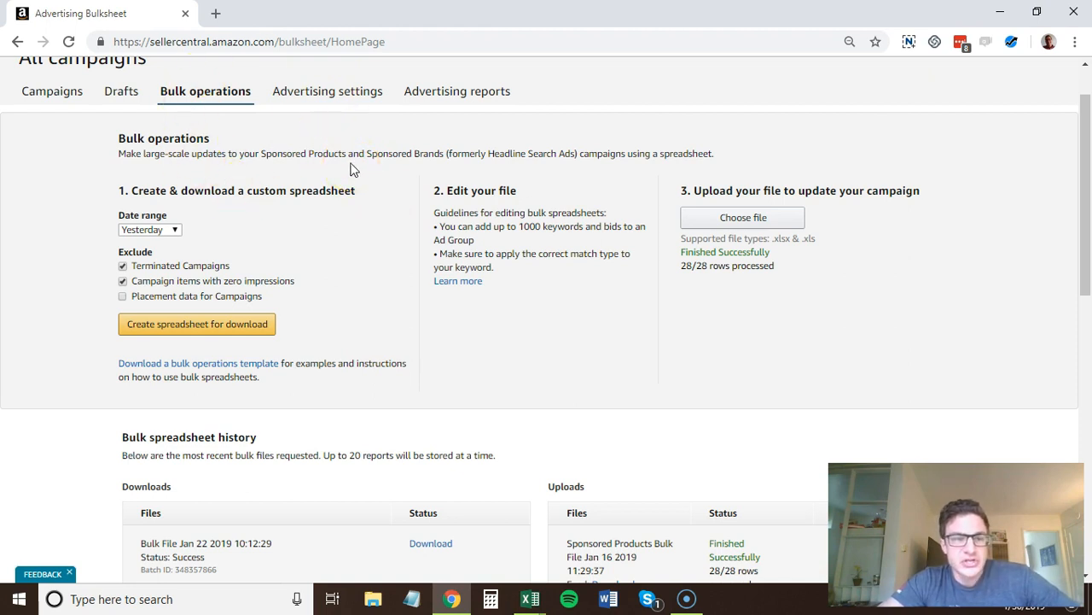
pyautogui.moveTo(157, 362)
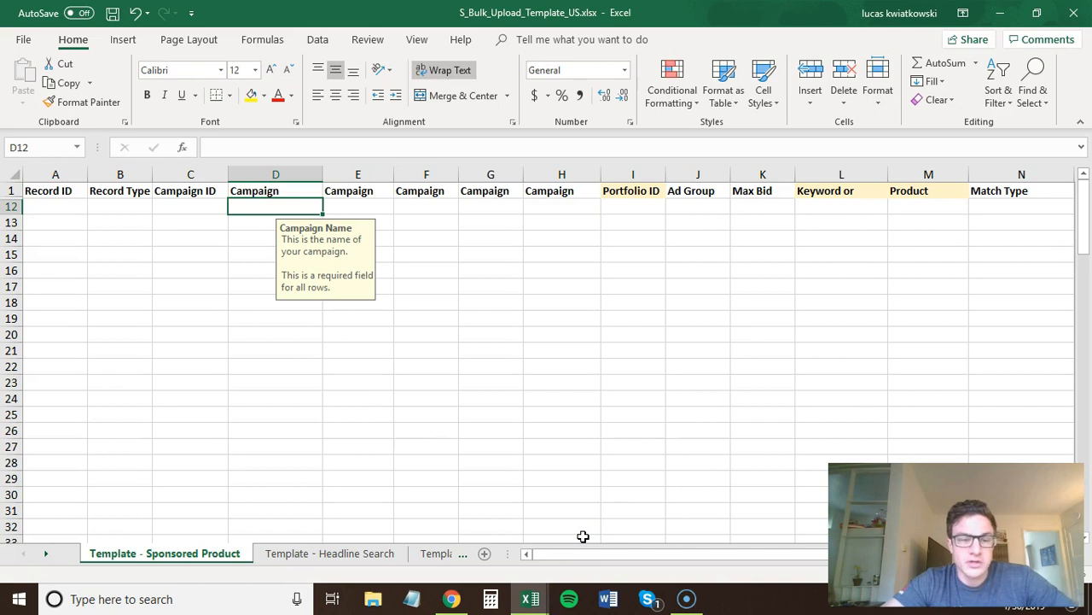
pyautogui.moveTo(362, 523)
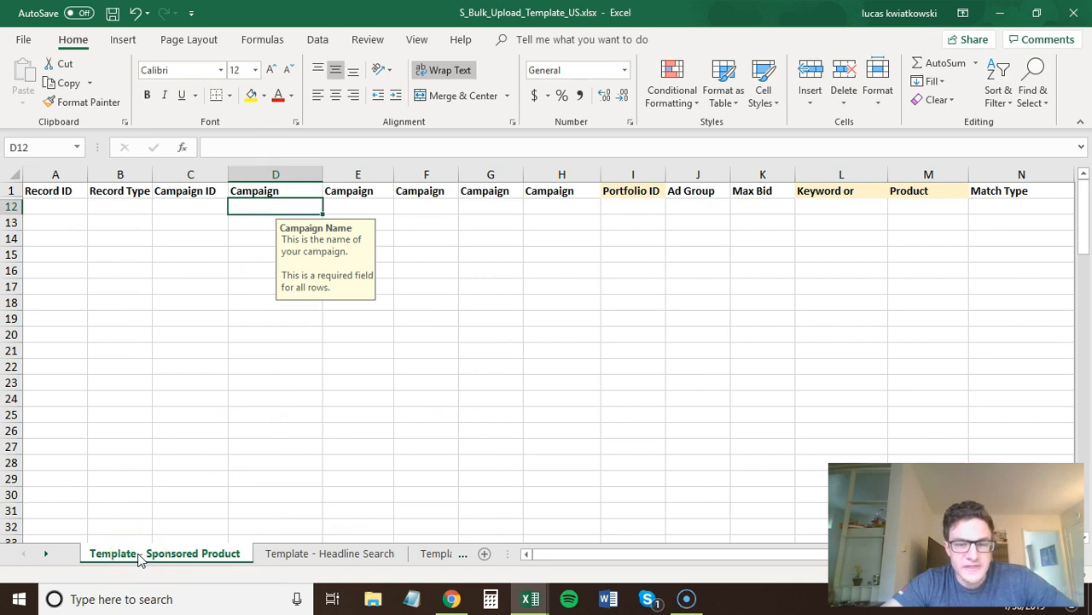
pyautogui.moveTo(700, 455)
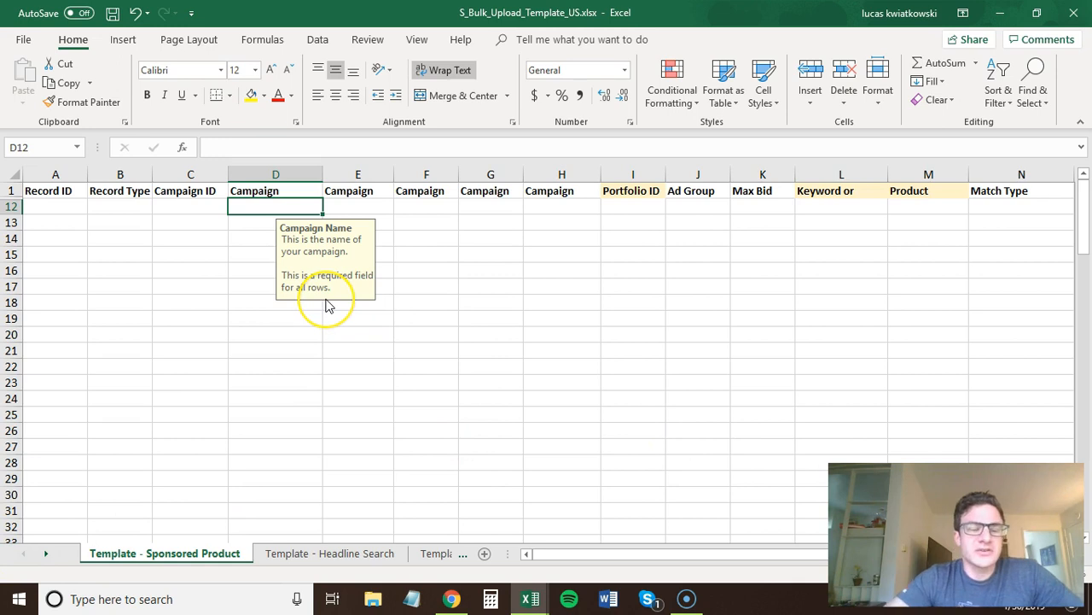
pyautogui.moveTo(288, 302)
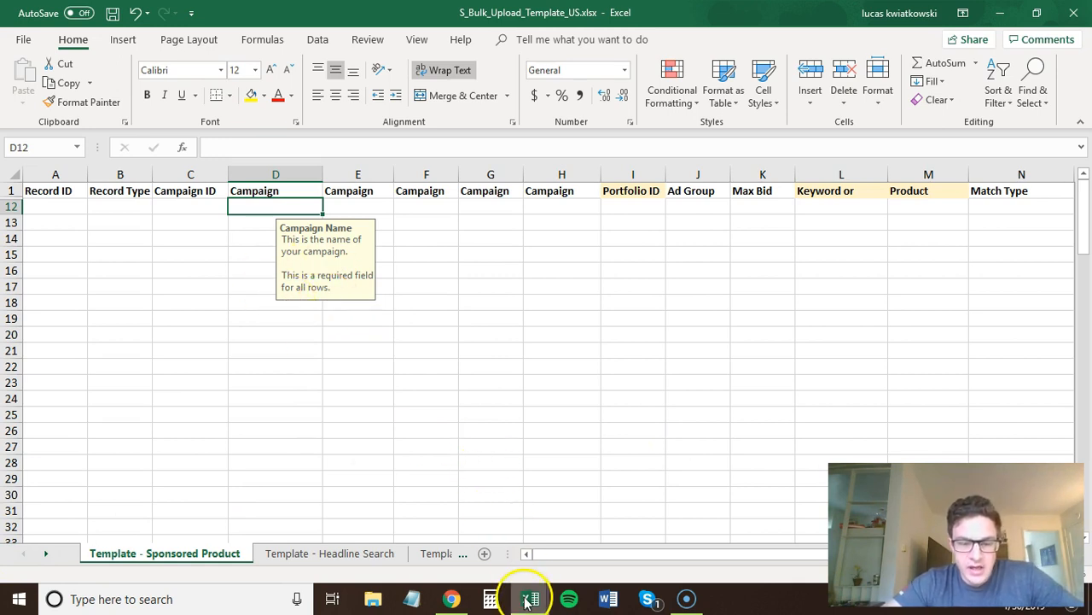
# - Copy the report's Customer Search Term column and target the template's first Keyword cell
pyautogui.click(530, 597)
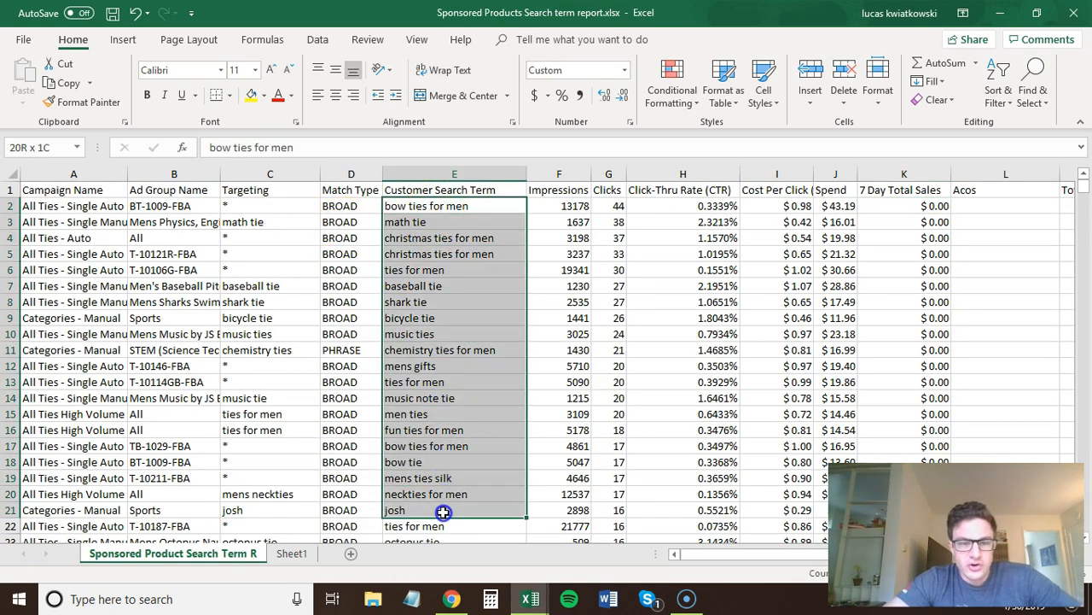
pyautogui.click(442, 526)
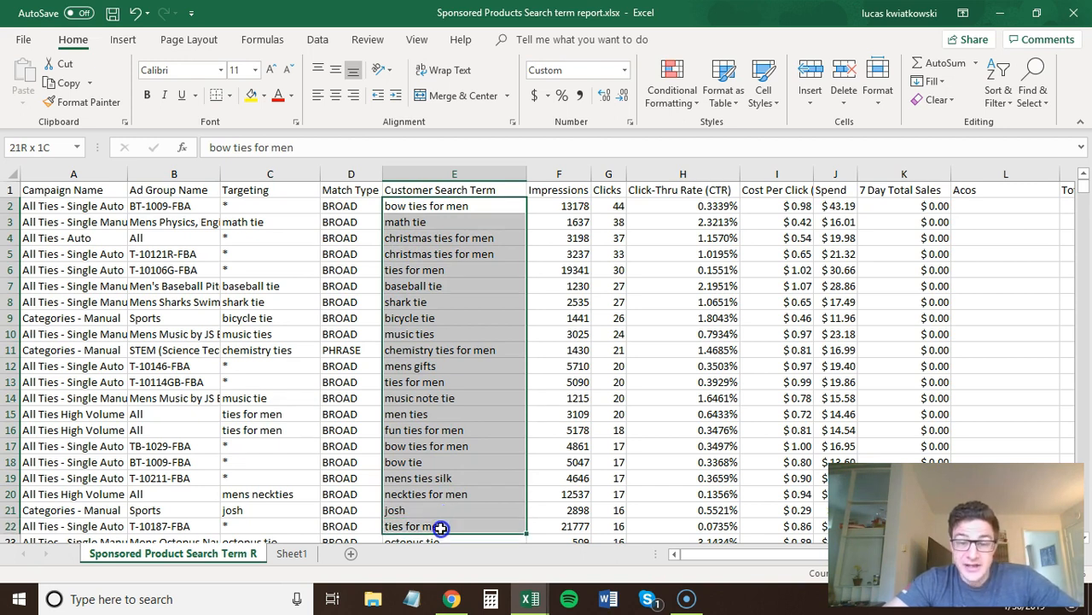
pyautogui.click(441, 525)
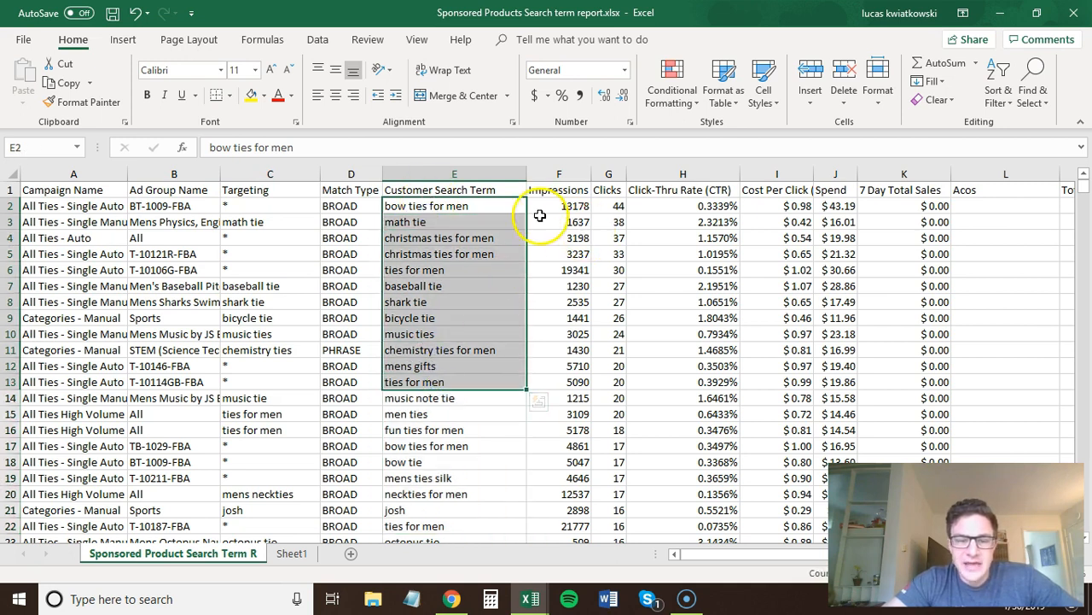
pyautogui.scroll(-3)
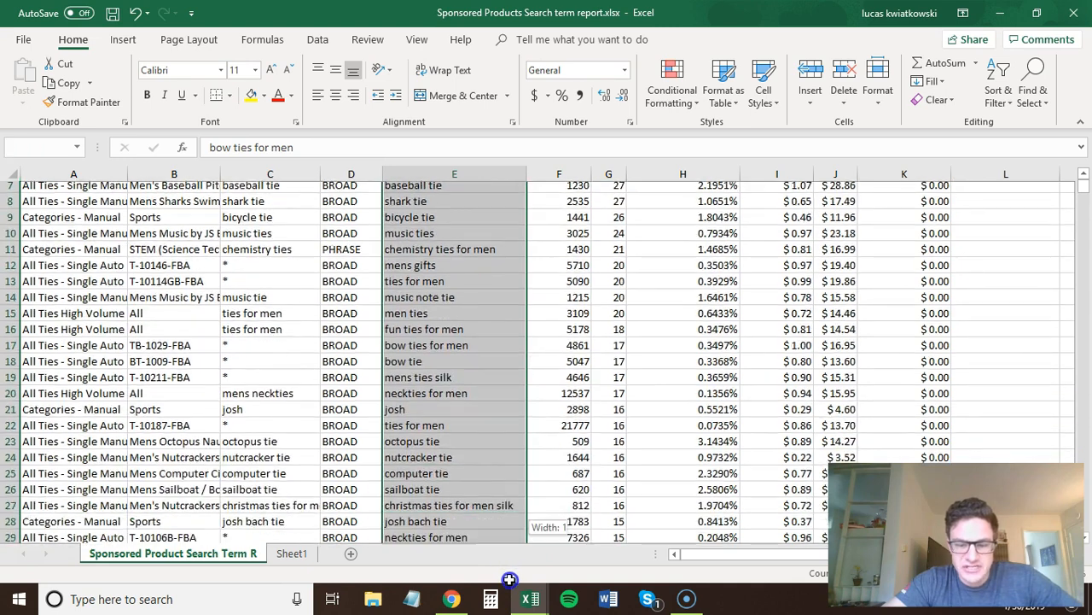
pyautogui.scroll(-3)
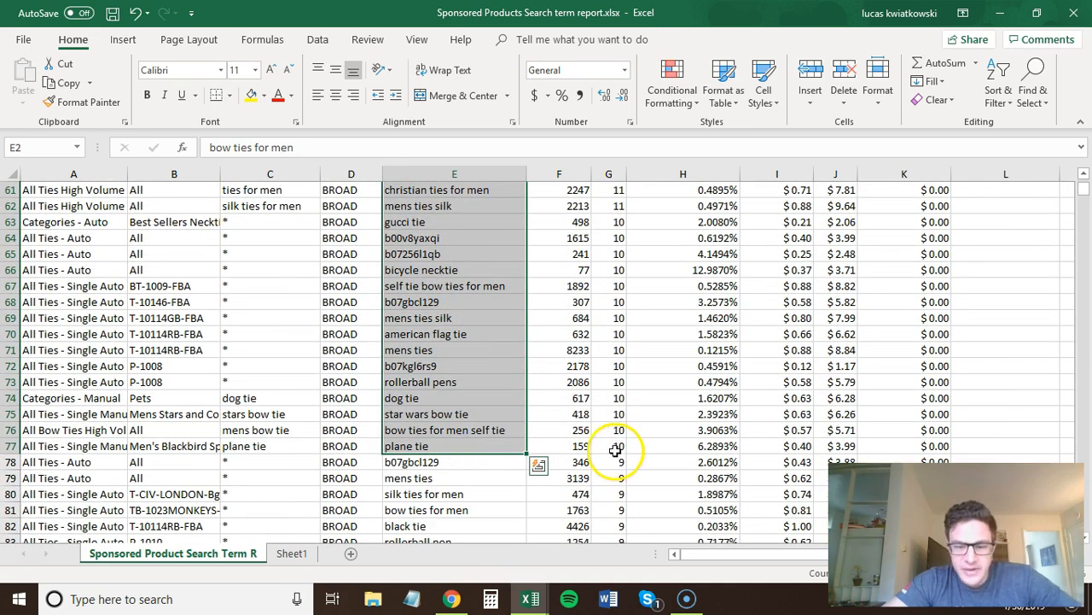
pyautogui.press('ctrl+c')
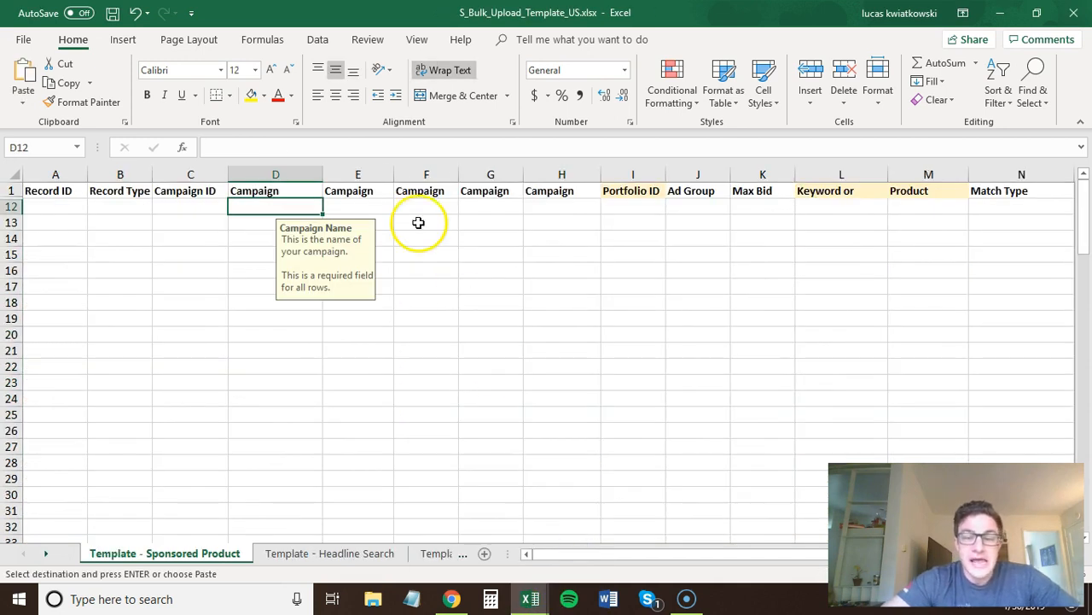
pyautogui.click(840, 205)
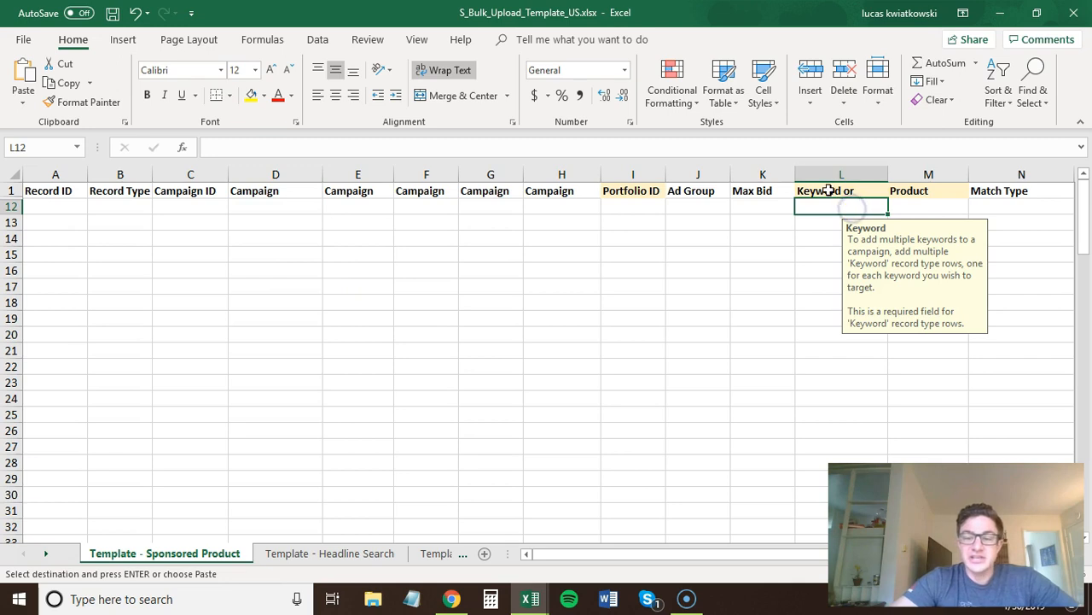
pyautogui.moveTo(891, 205)
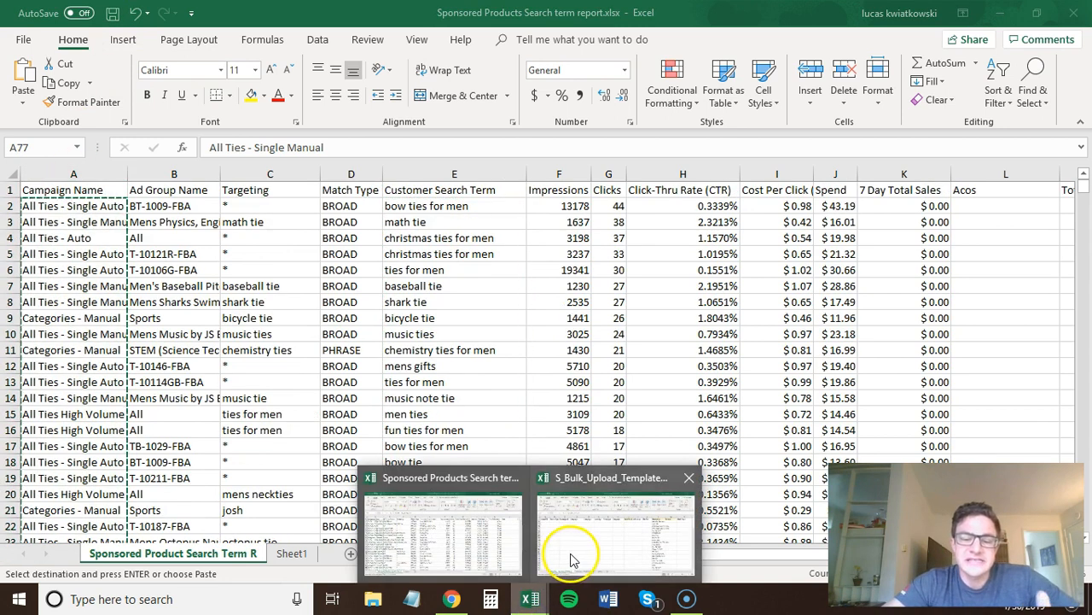
# - Paste the campaign names and ad group names into the template's Campaign and Ad Group columns
pyautogui.click(615, 529)
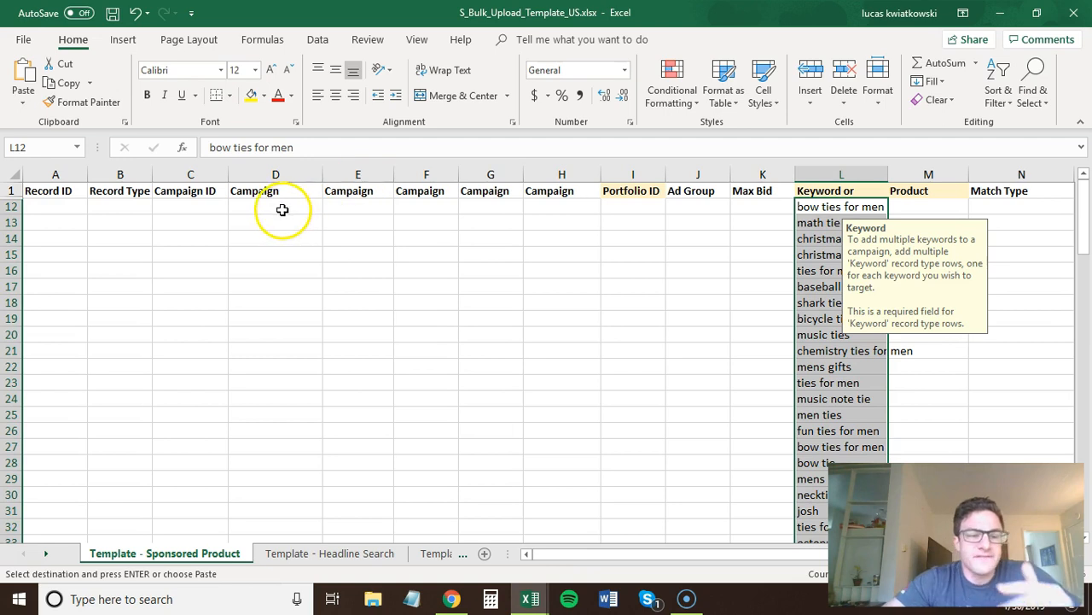
pyautogui.click(274, 205)
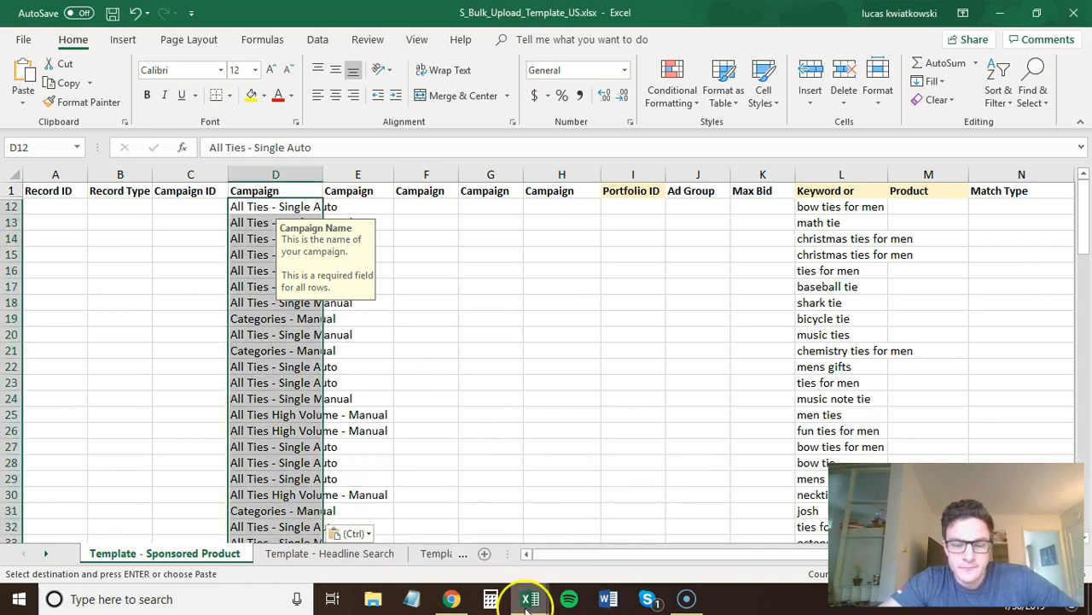
pyautogui.moveTo(519, 571)
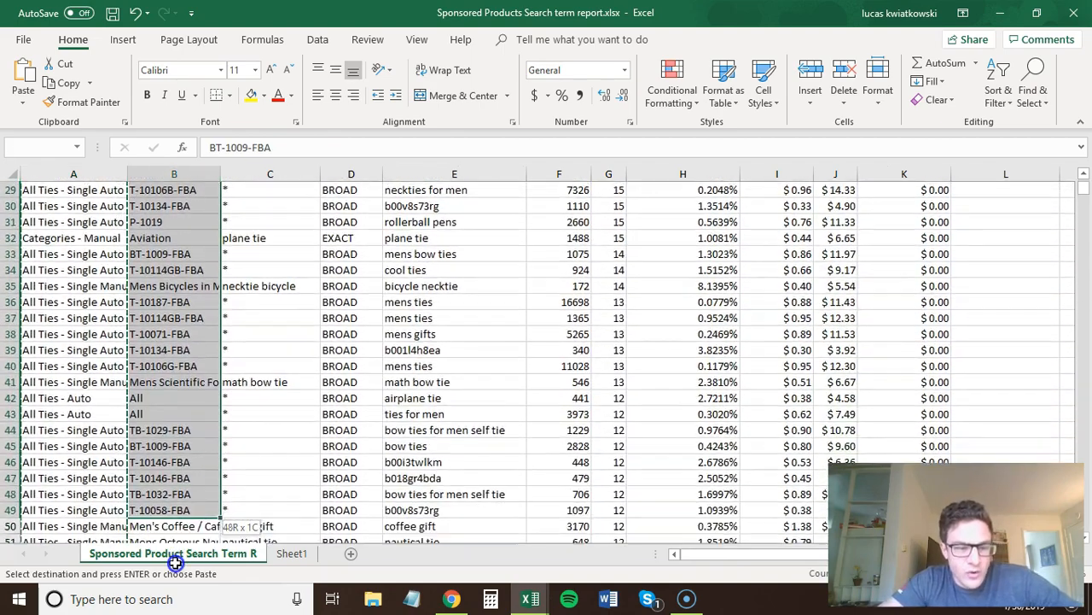
pyautogui.scroll(-3)
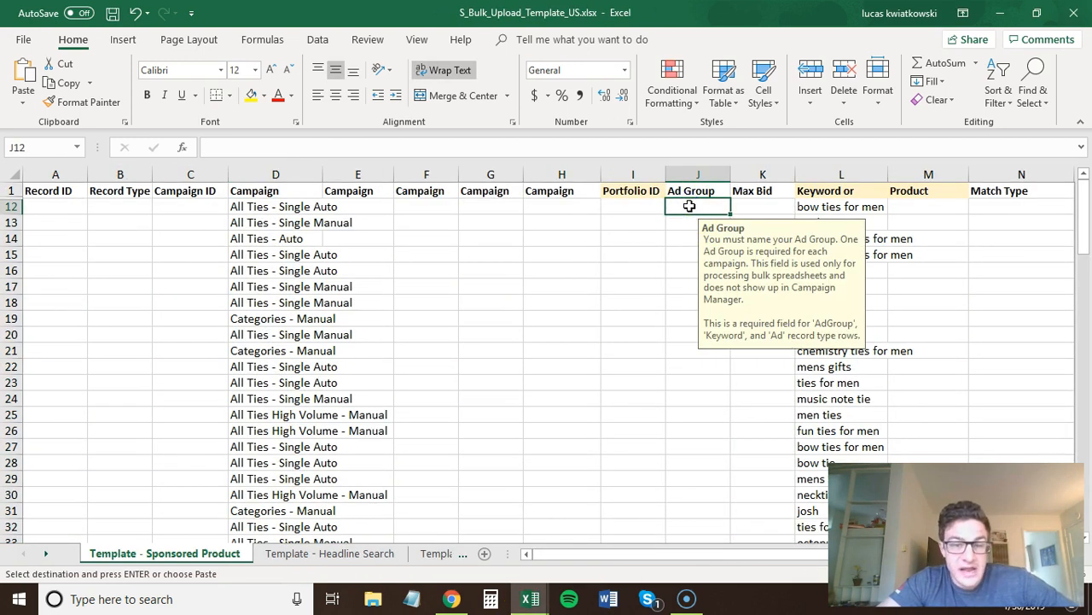
pyautogui.click(275, 206)
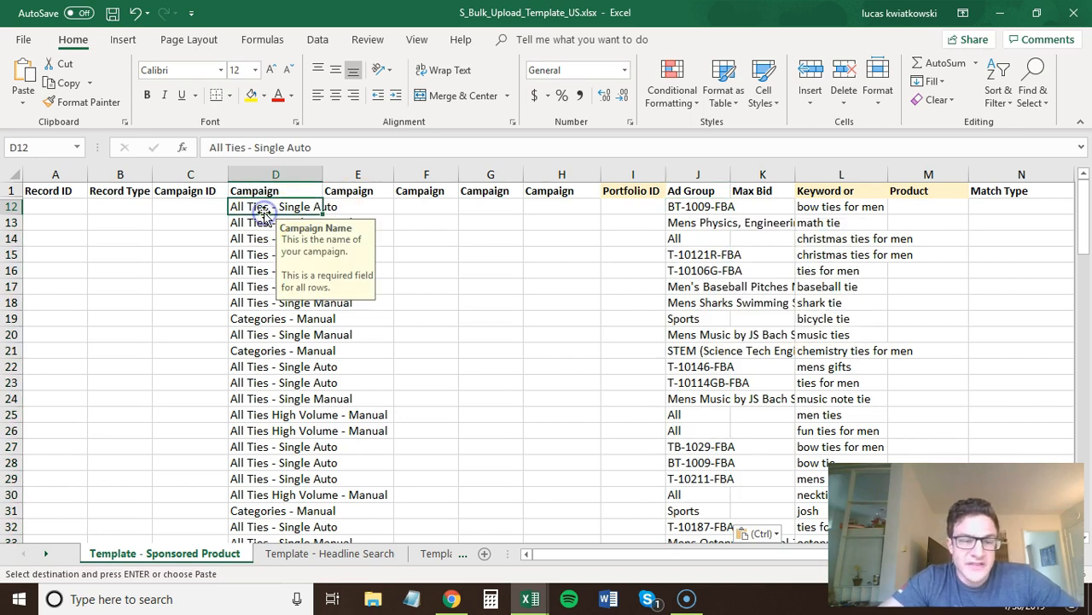
# - Select the first Match Type cell and show its list of match type choices
pyautogui.click(840, 207)
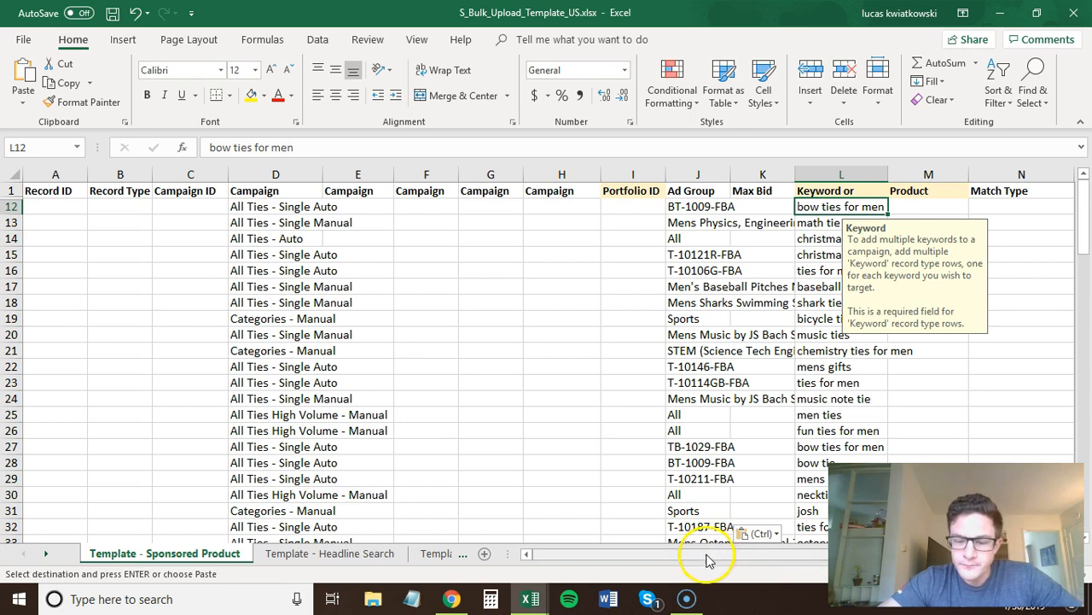
pyautogui.click(720, 204)
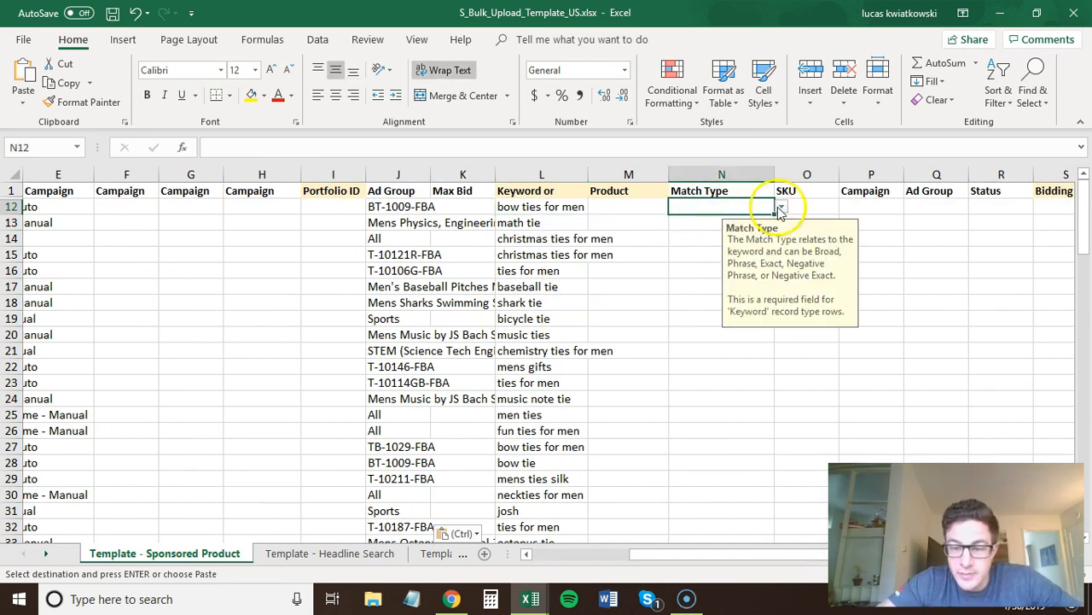
pyautogui.click(779, 206)
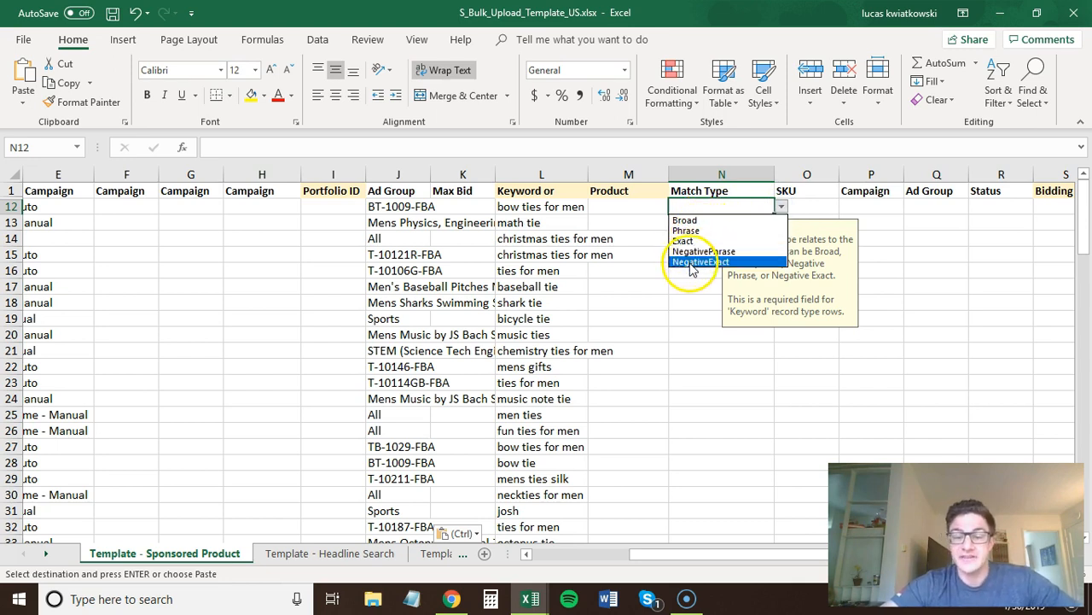
# - Choose NegativeExact as the match type and fill it down every keyword row
pyautogui.click(701, 263)
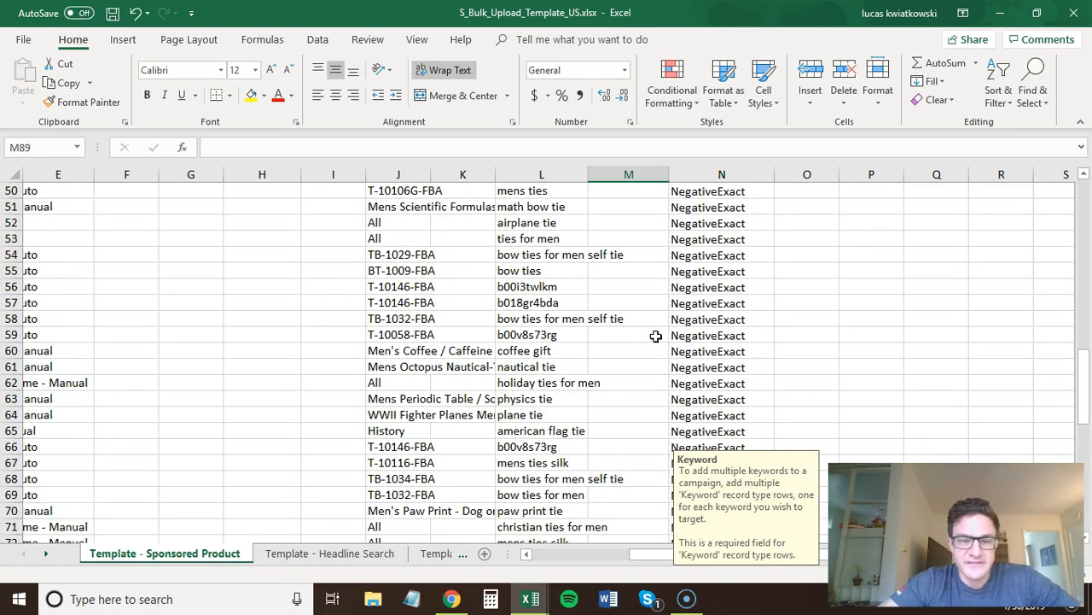
pyautogui.scroll(3)
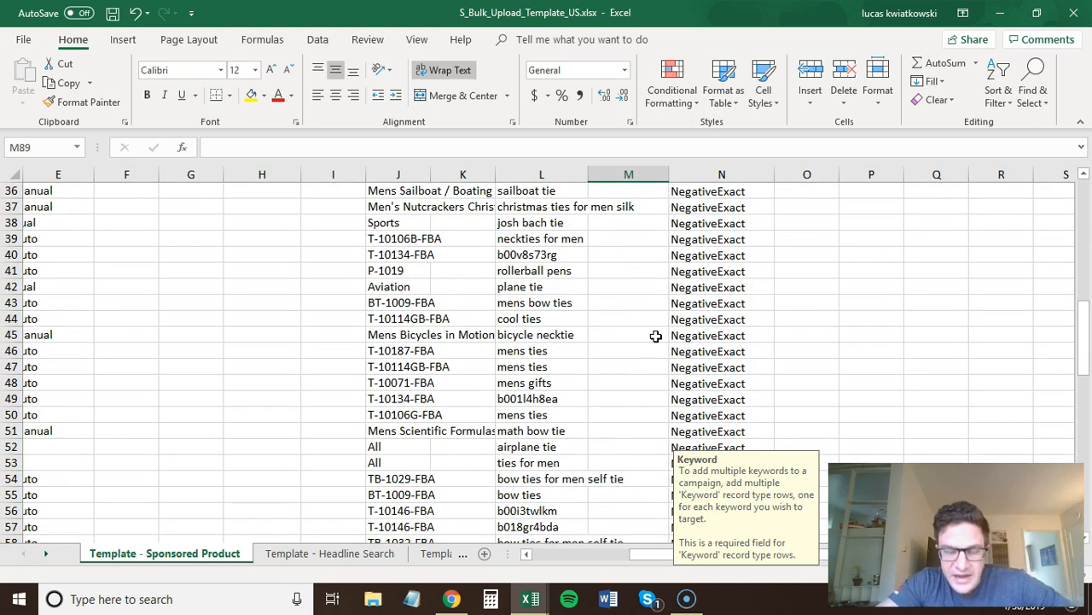
pyautogui.click(541, 255)
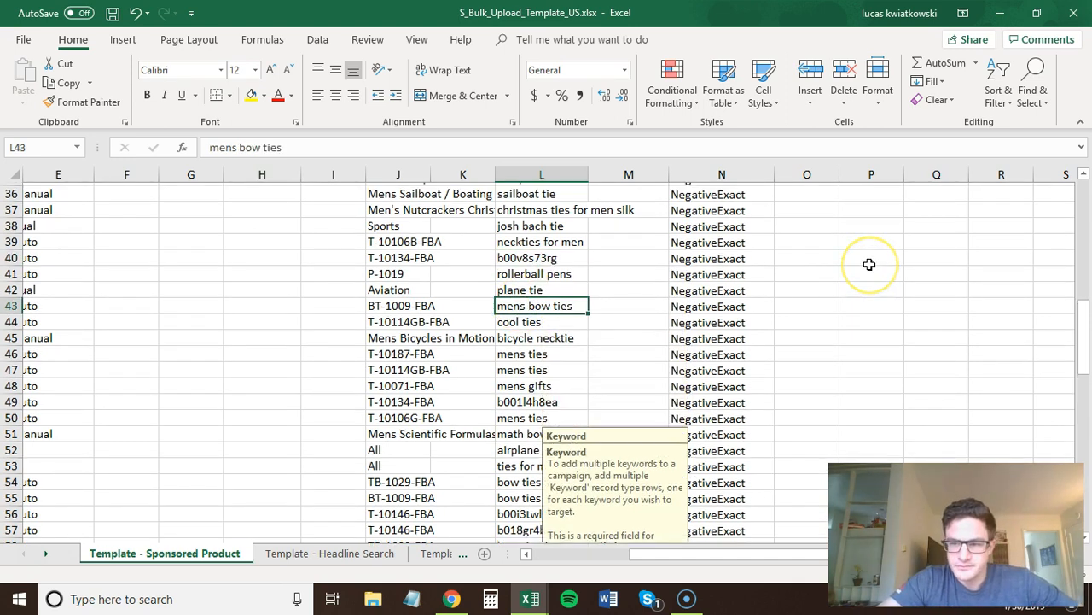
pyautogui.scroll(3)
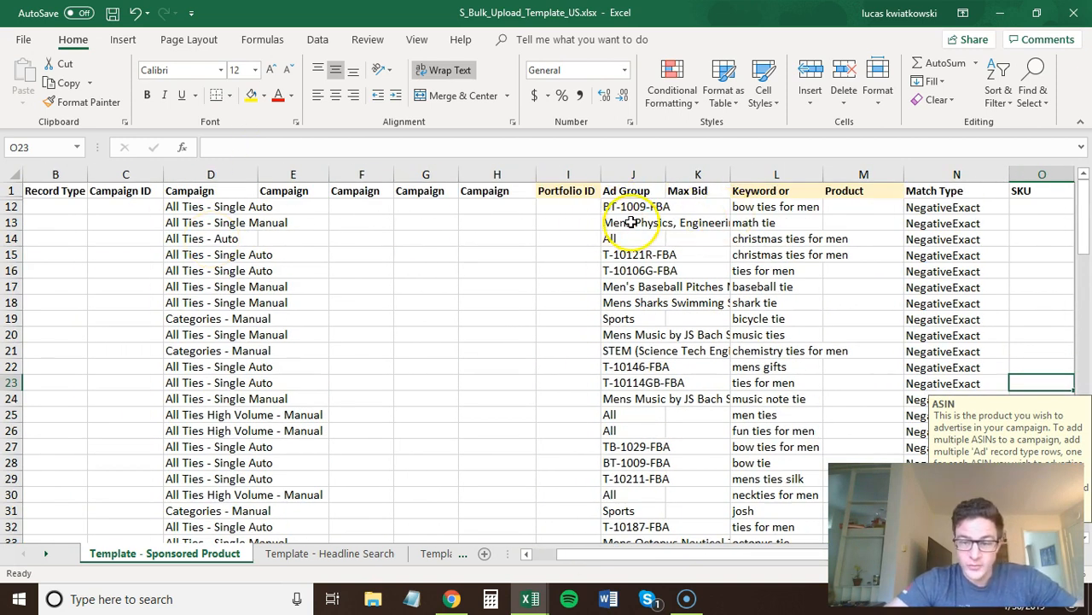
pyautogui.moveTo(724, 512)
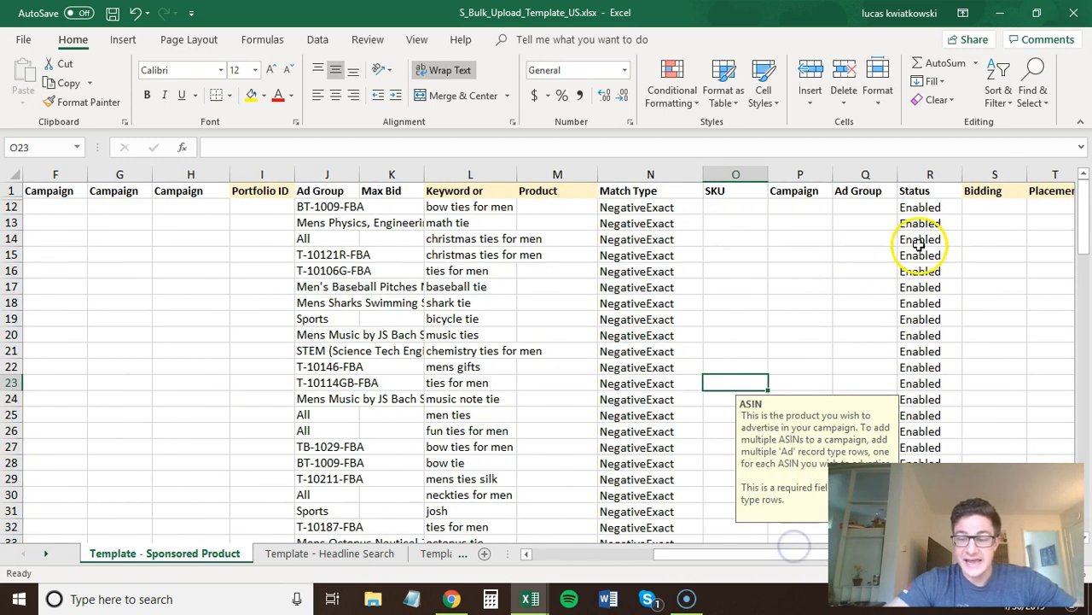
# - Fill Enabled down the Status column and inspect one of the filled values
pyautogui.click(920, 239)
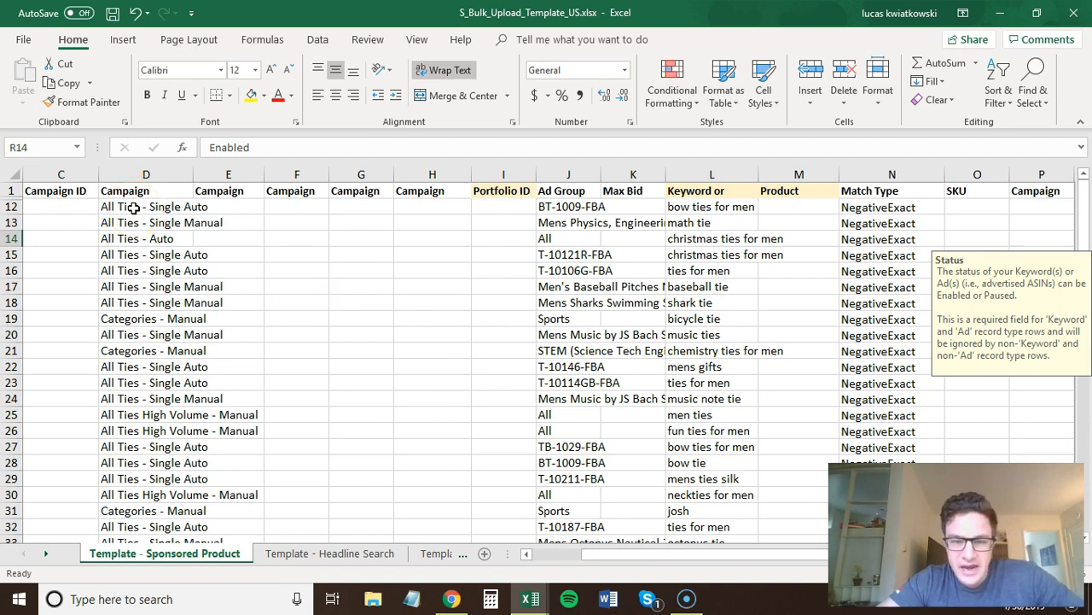
pyautogui.scroll(-3)
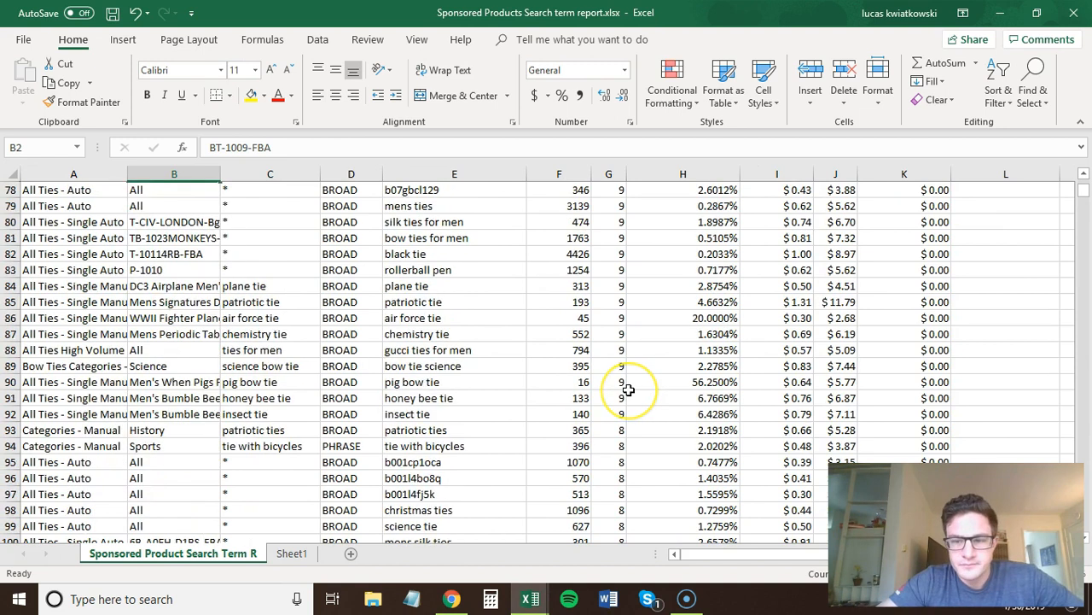
# - Copy row 80's All Ties - Single Auto campaign and T-CIV-LONDON-Bgrey-FBA ad group into template row 88
pyautogui.click(416, 39)
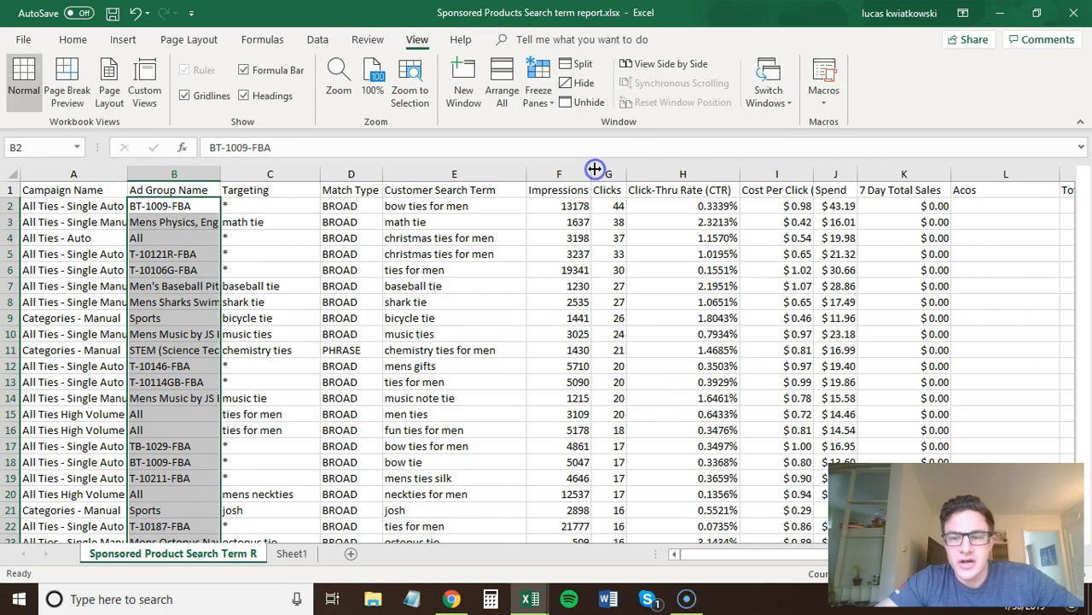
pyautogui.scroll(-3)
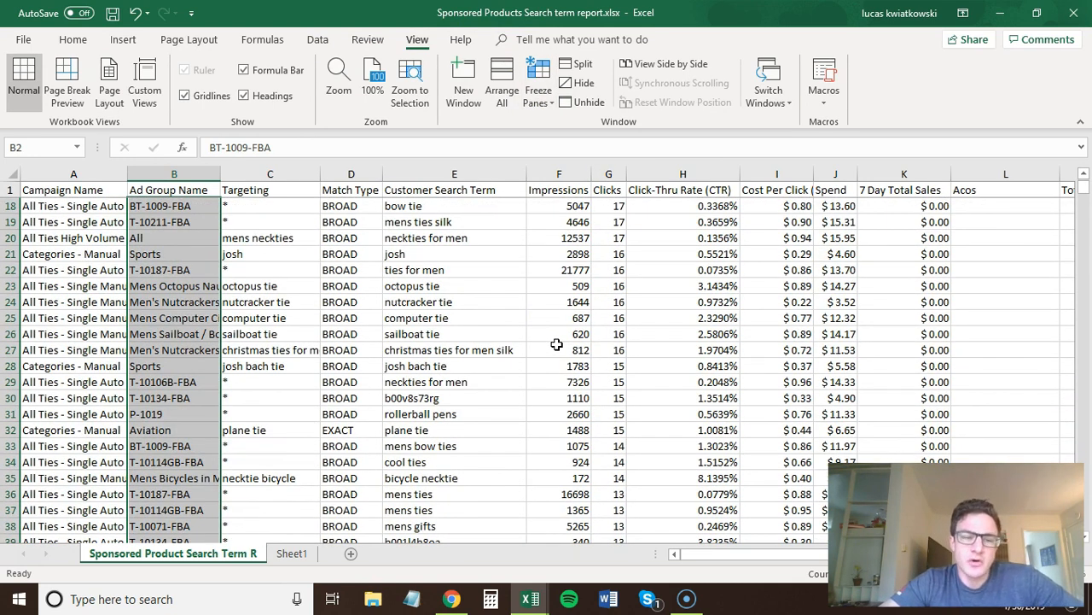
pyautogui.scroll(-3)
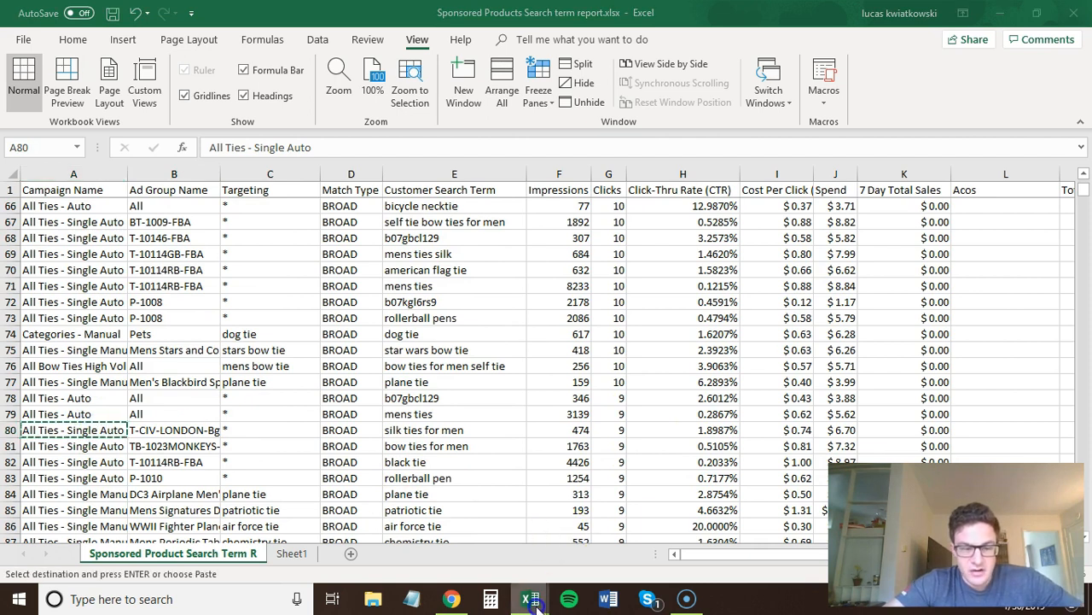
pyautogui.click(530, 597)
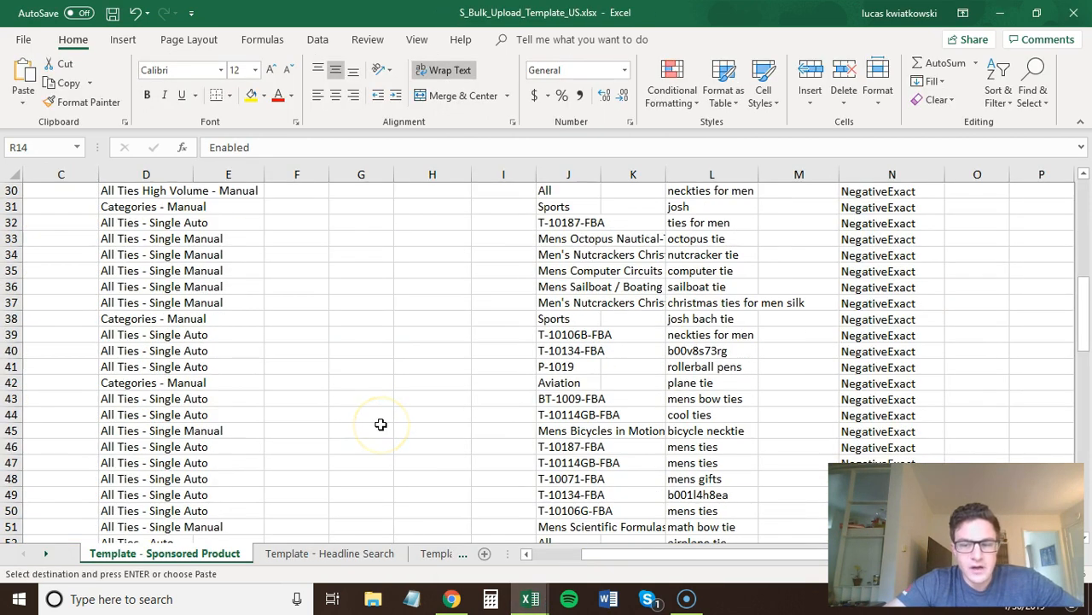
pyautogui.scroll(-3)
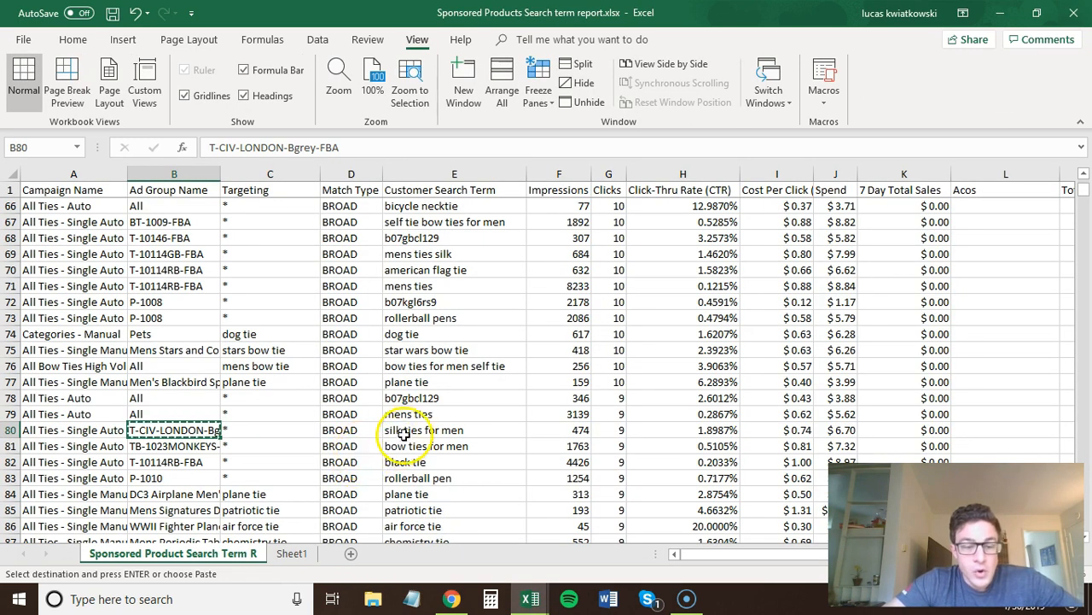
# - Copy the search term silk ties for men and return to the template's keyword cell
pyautogui.click(419, 430)
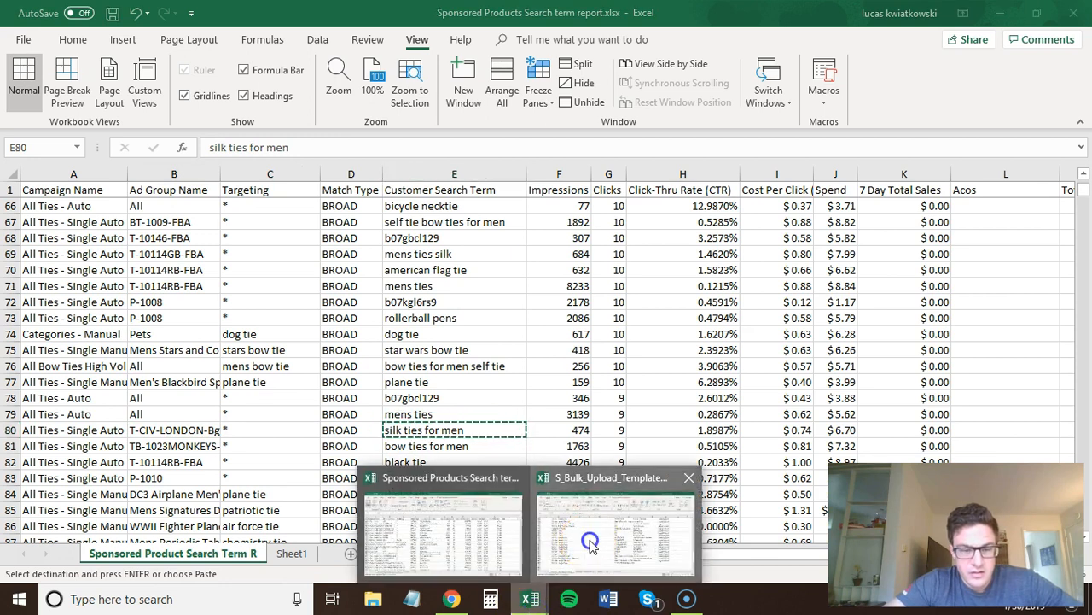
pyautogui.click(615, 532)
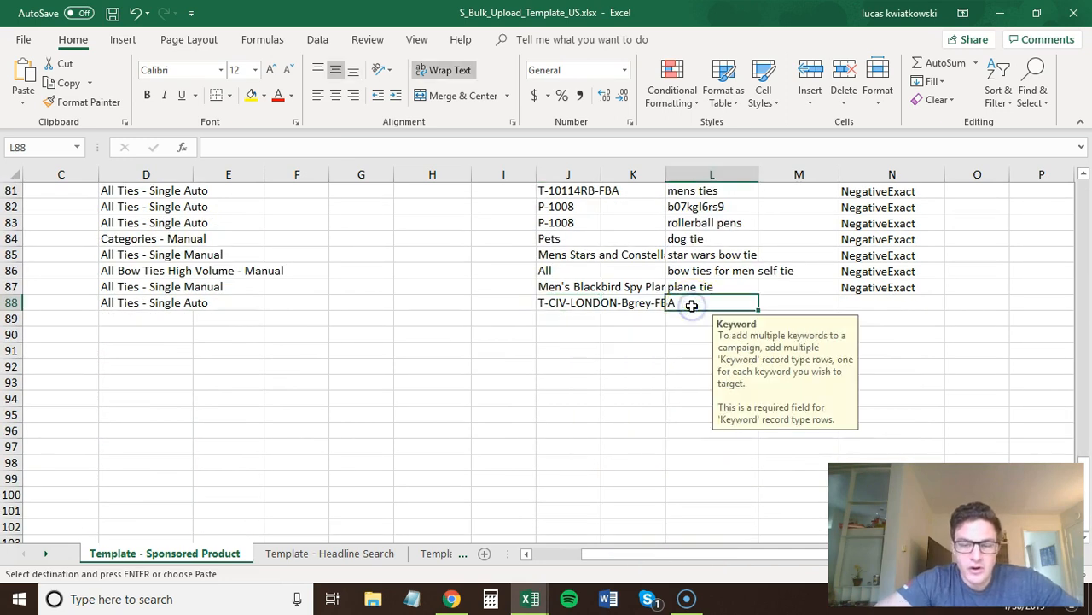
# - Enter the keyword silk ties for men in row 88 and give it a max bid of 1.05
pyautogui.write('silk ties for men')
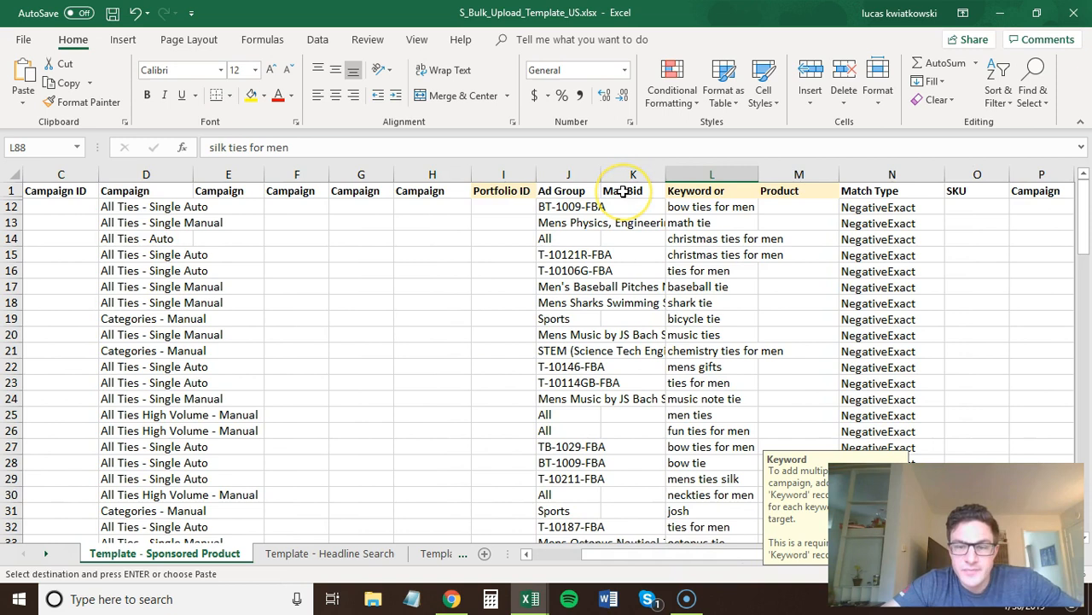
pyautogui.hscroll(3)
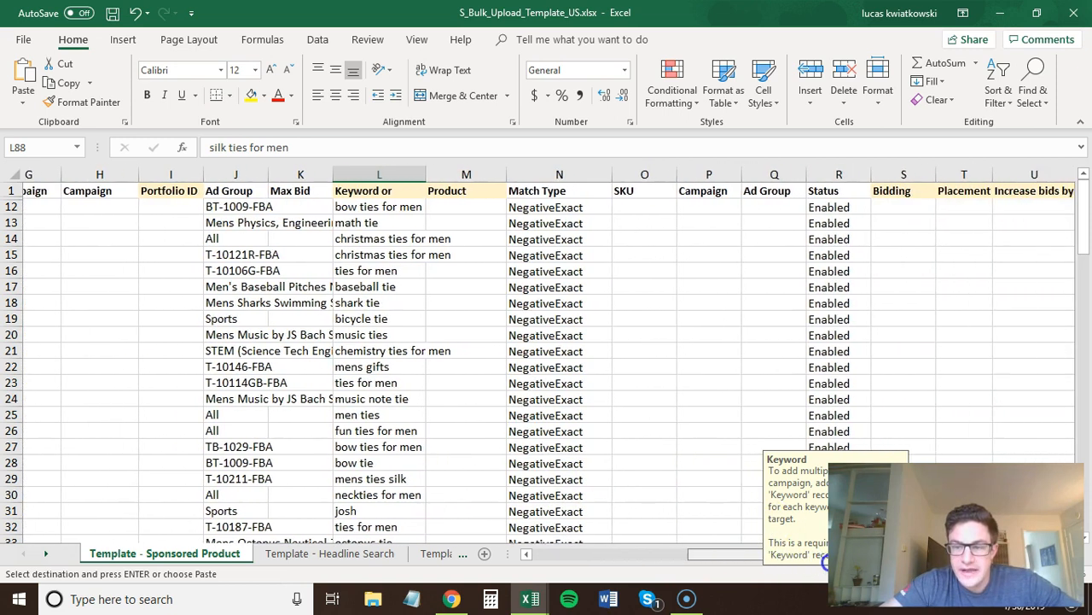
pyautogui.hscroll(-3)
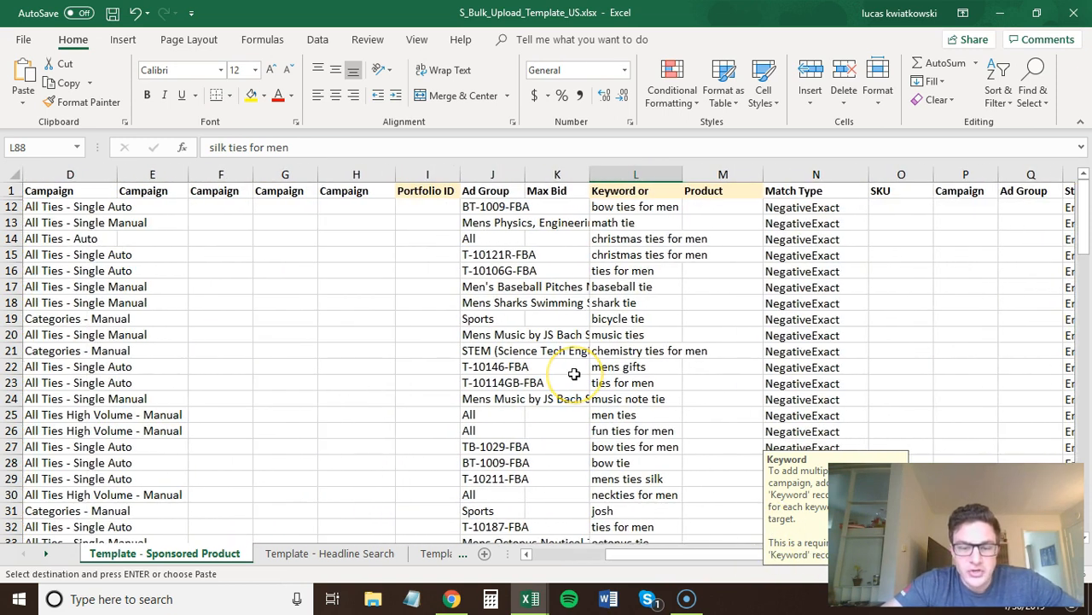
pyautogui.scroll(-3)
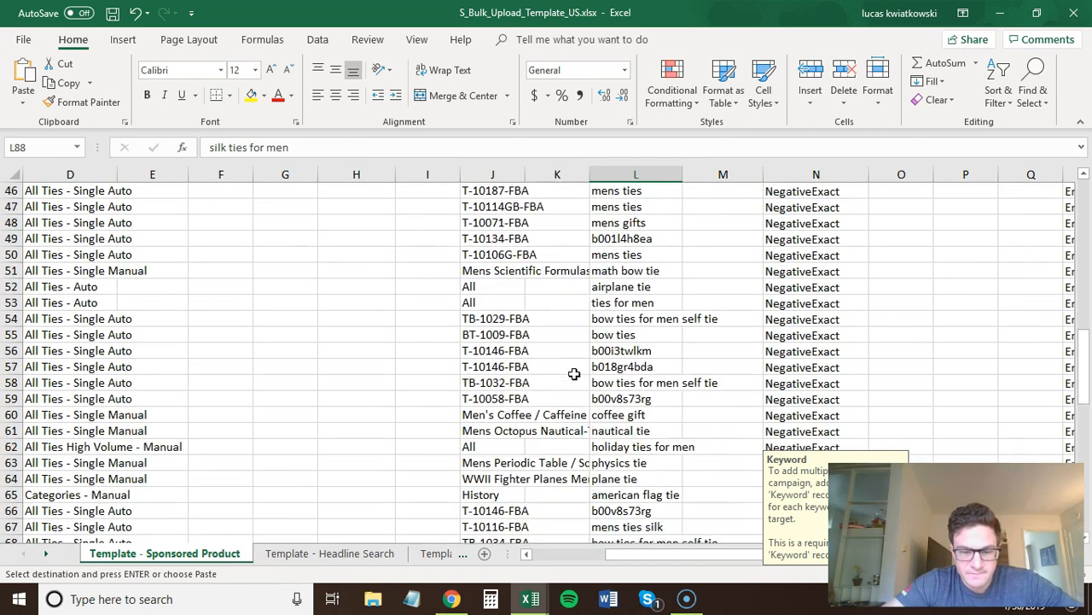
pyautogui.scroll(-3)
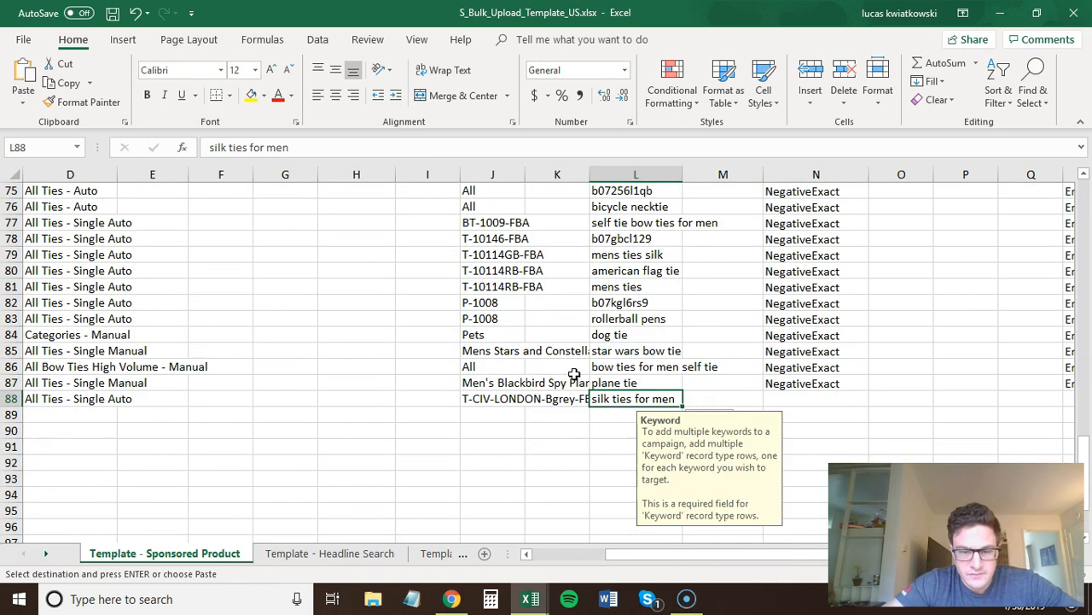
pyautogui.click(556, 399)
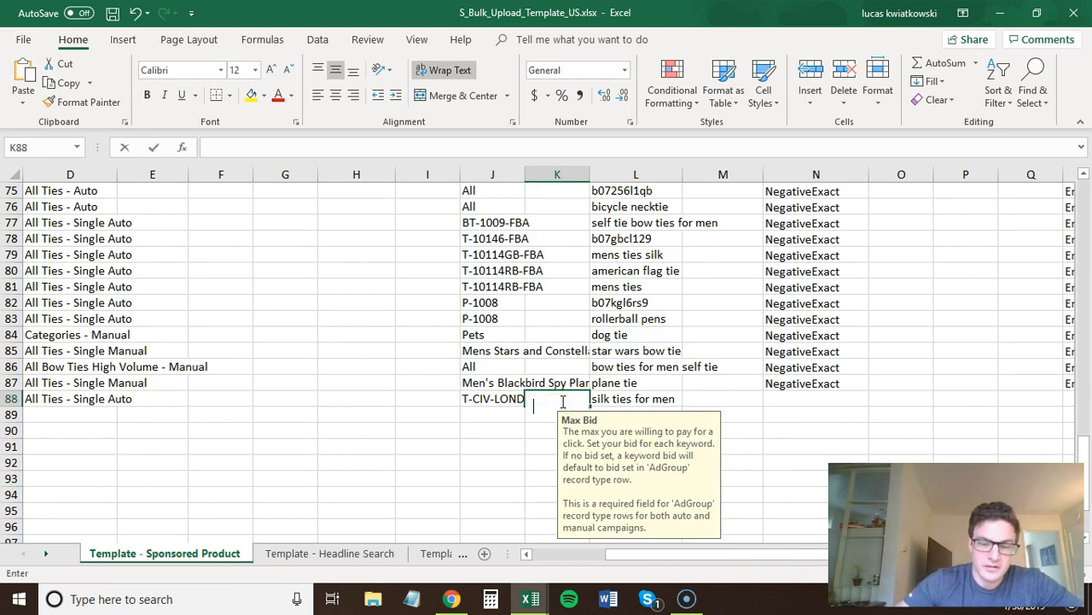
pyautogui.write('1.05')
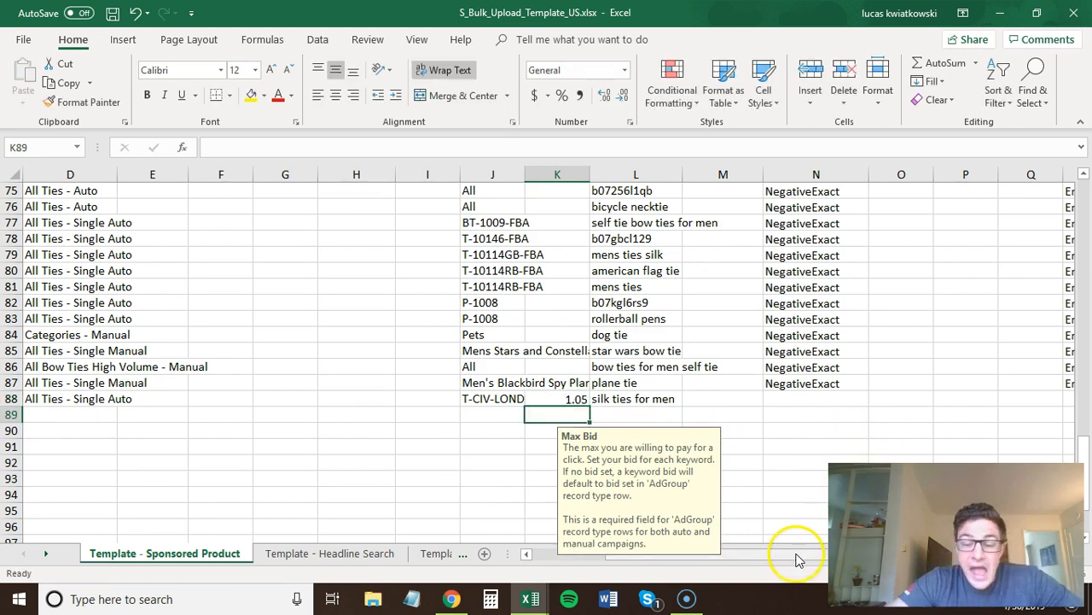
# - Scroll right and confirm the silk ties row's Status column shows Enabled
pyautogui.hscroll(3)
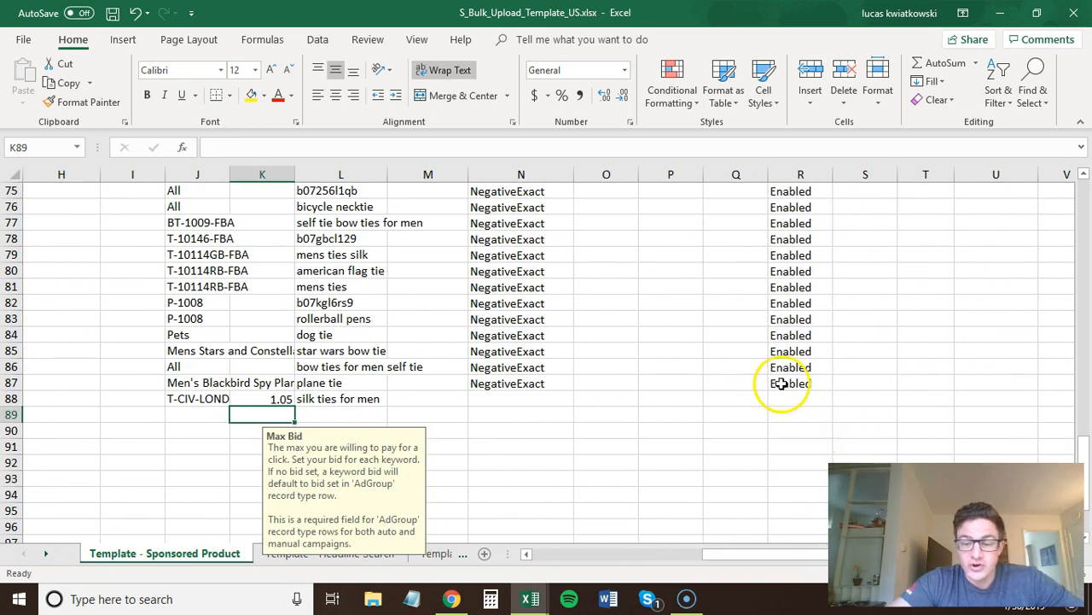
pyautogui.click(791, 399)
pyautogui.write('Enabled')
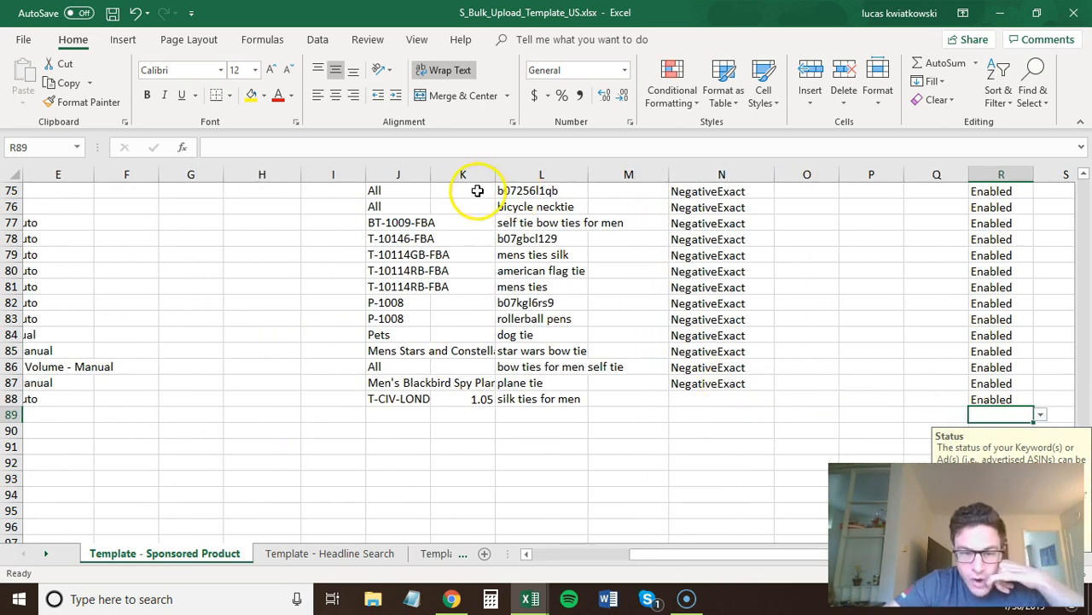
pyautogui.moveTo(725, 251)
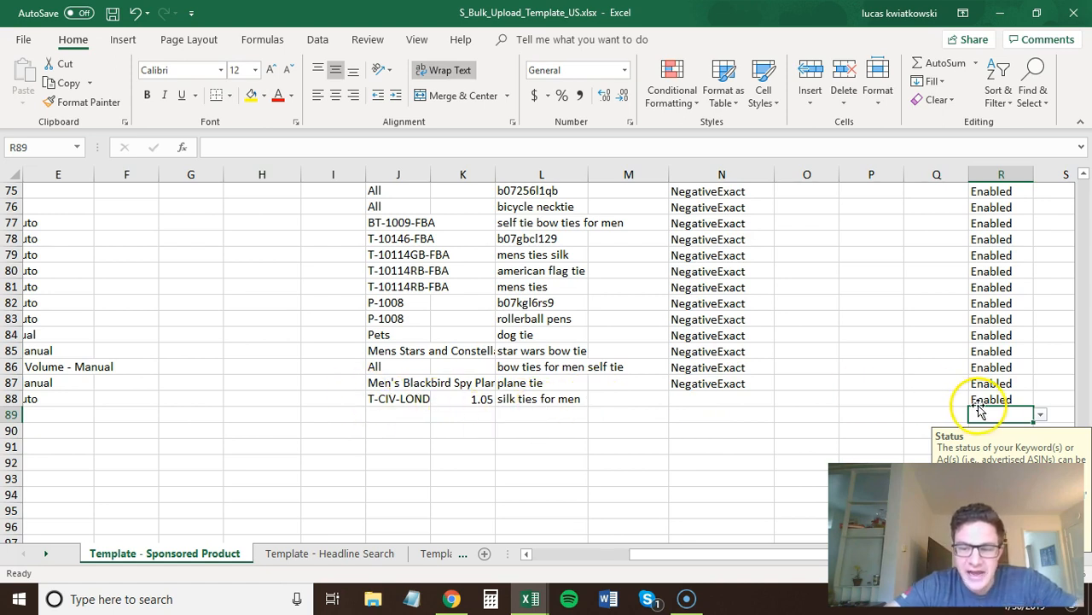
pyautogui.click(1001, 400)
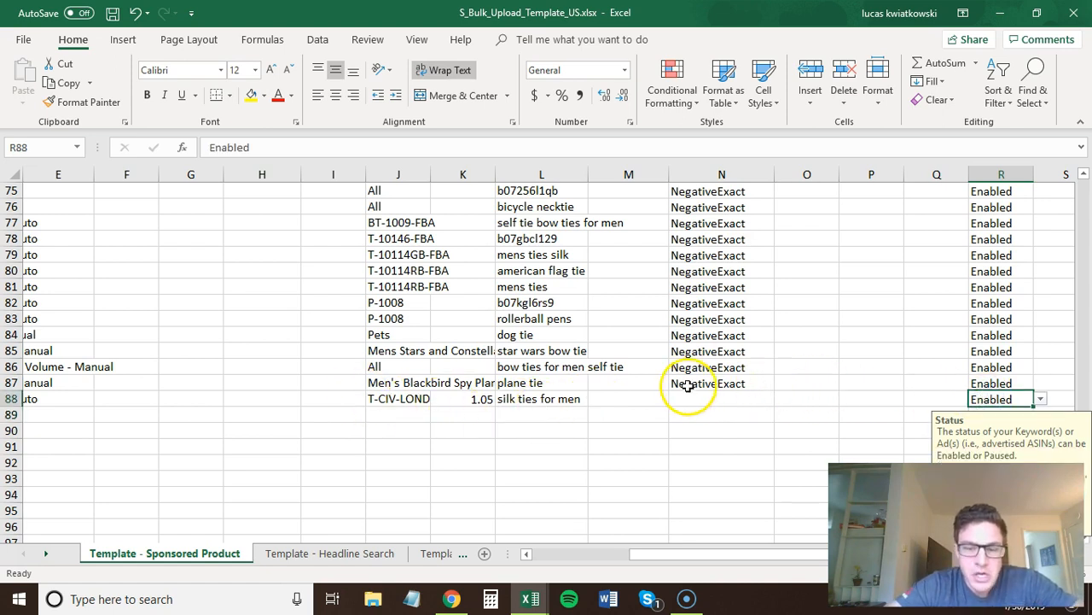
pyautogui.click(721, 399)
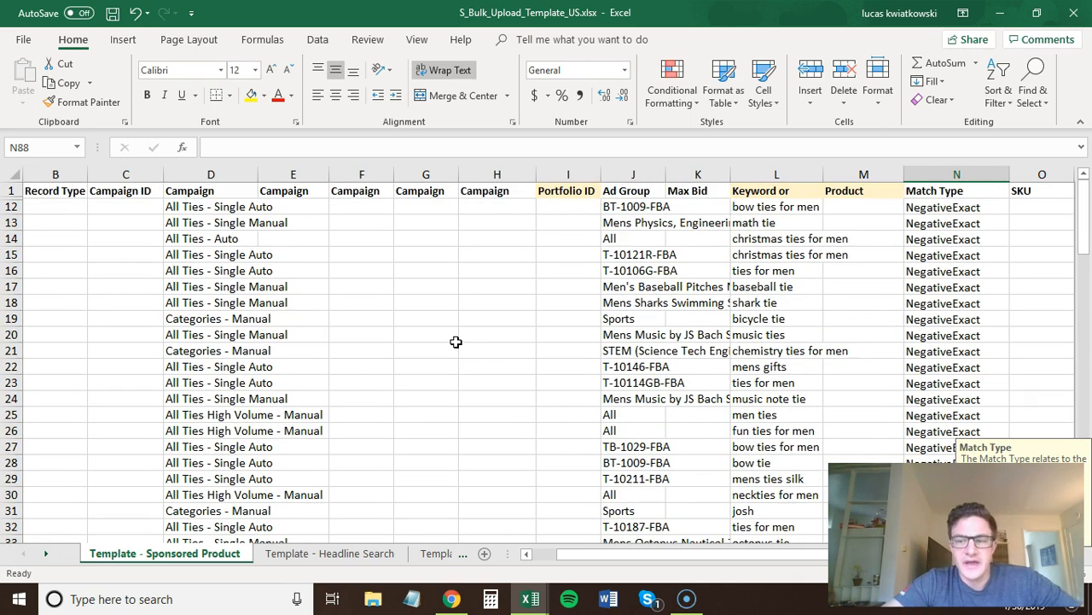
# - Unhide the hidden New Campaign rows at the top of the template
pyautogui.click(55, 191)
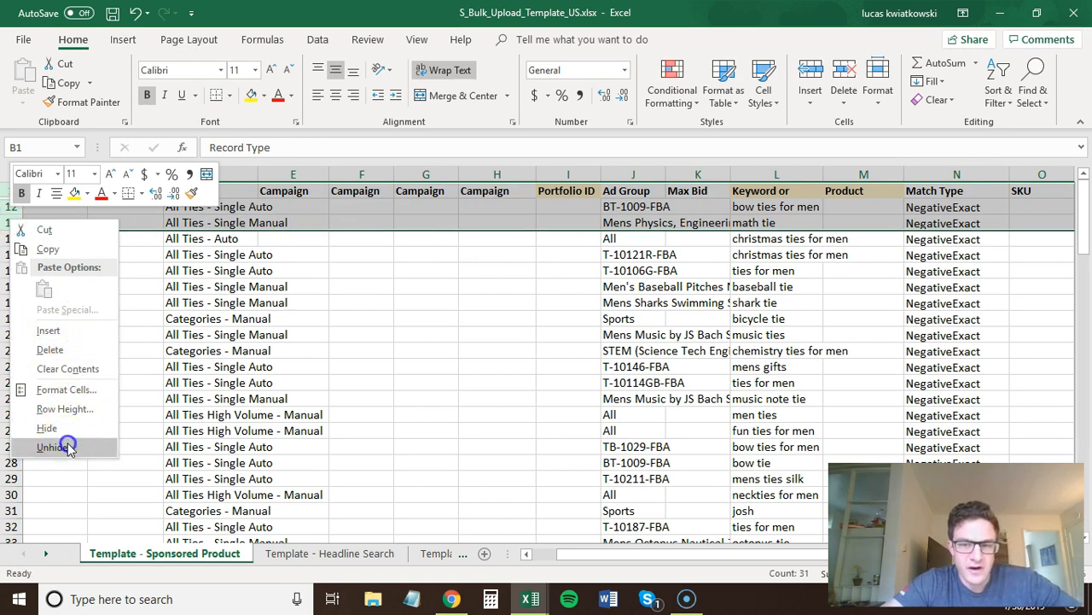
pyautogui.click(58, 447)
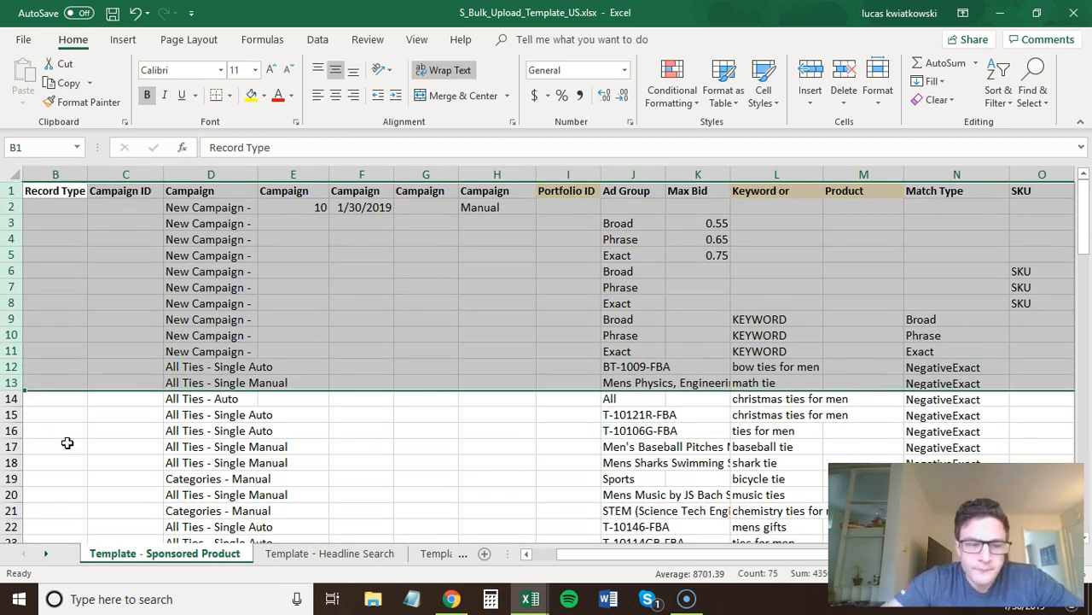
pyautogui.click(293, 447)
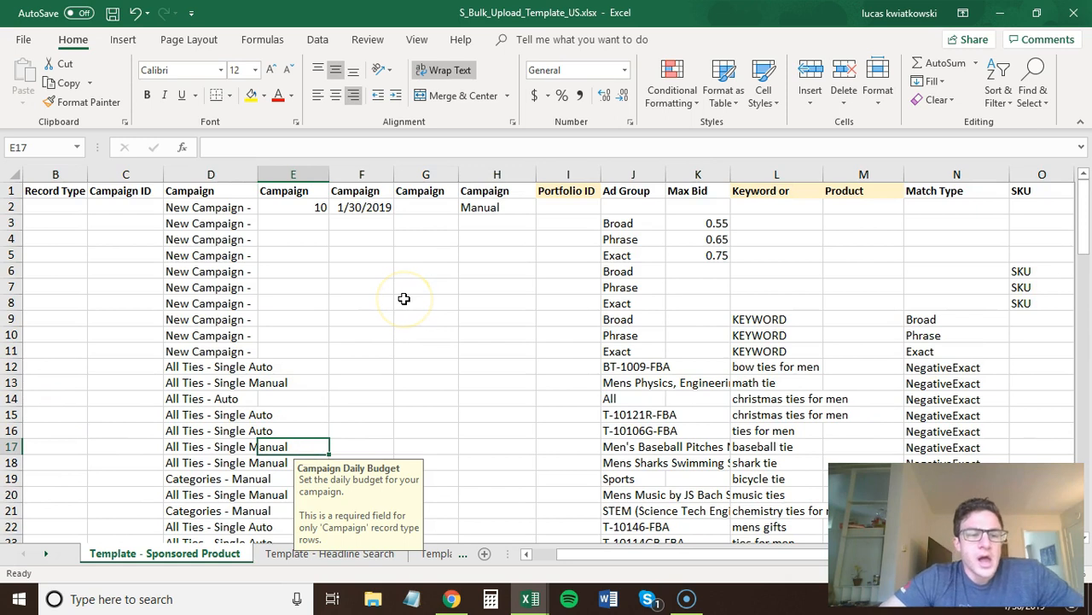
pyautogui.click(210, 207)
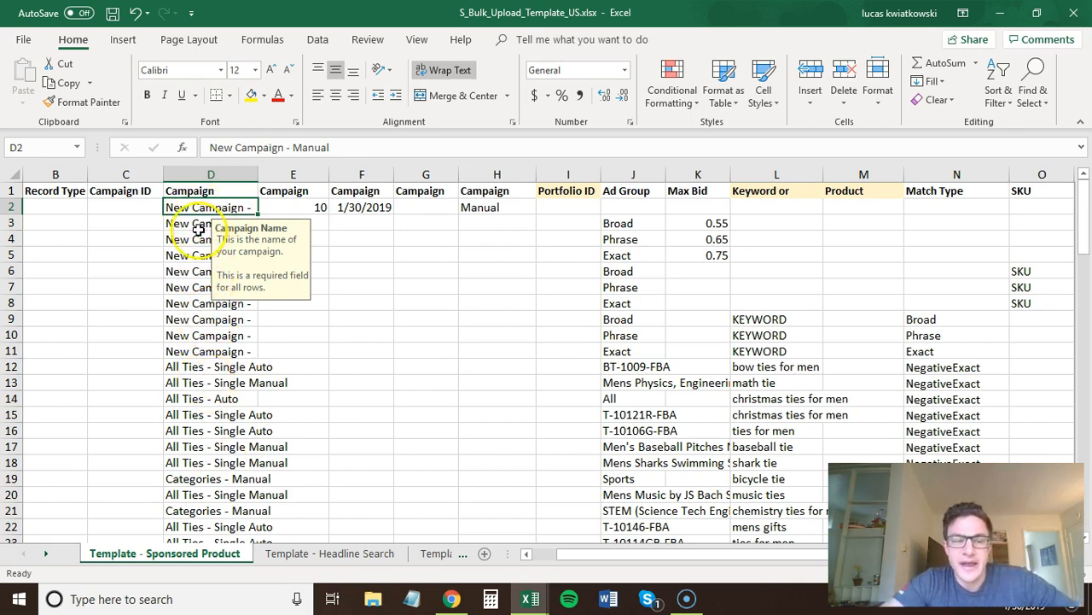
# - Review the New Campaign - Manual row: budget 10, start date 1/30/2019, Manual targeting, Enabled status
pyautogui.click(293, 206)
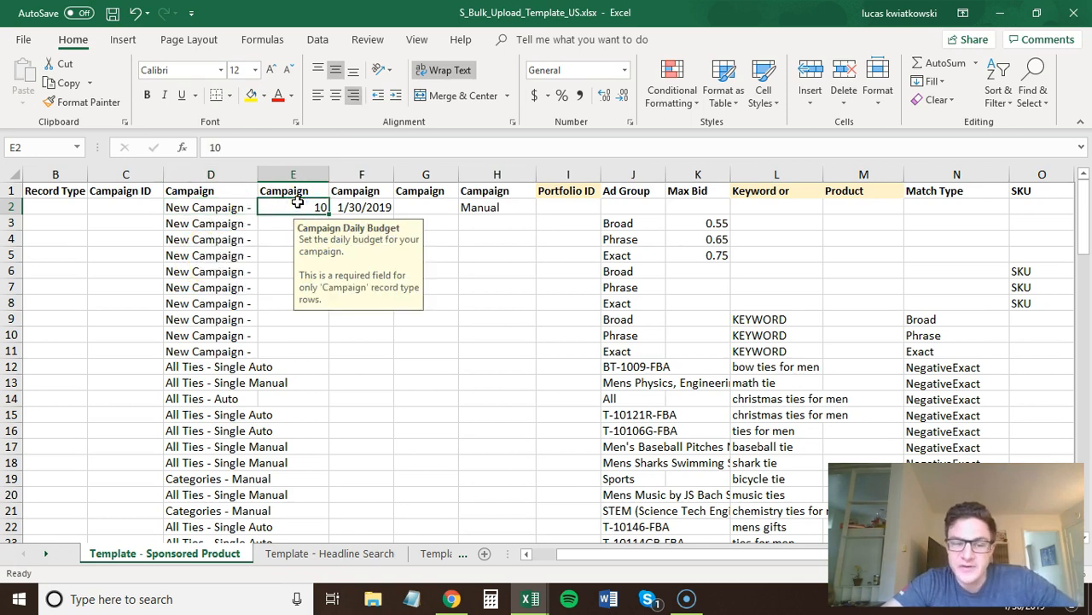
pyautogui.click(362, 207)
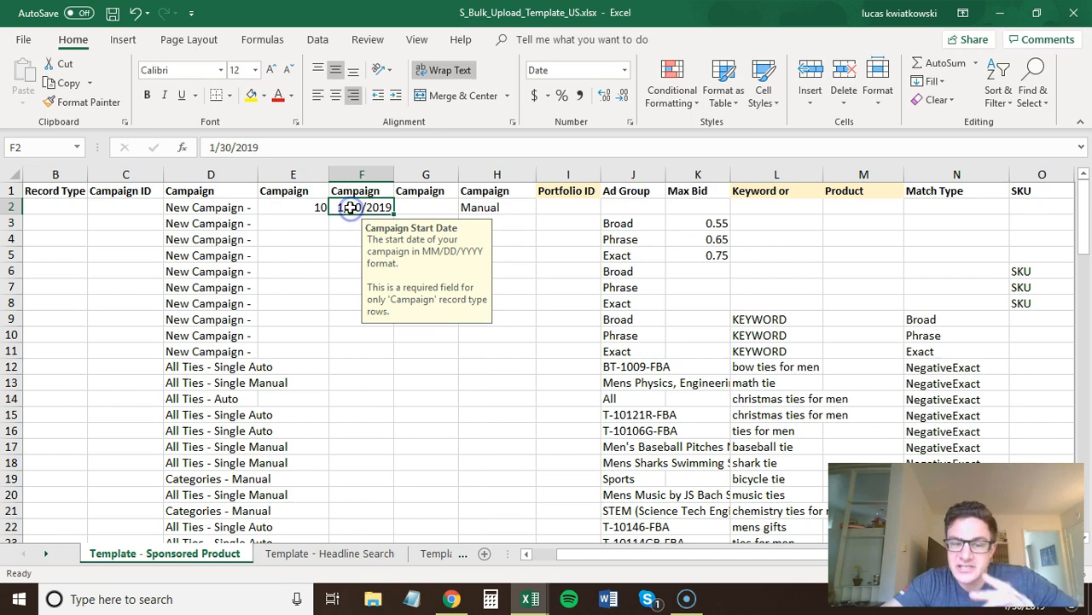
pyautogui.click(427, 207)
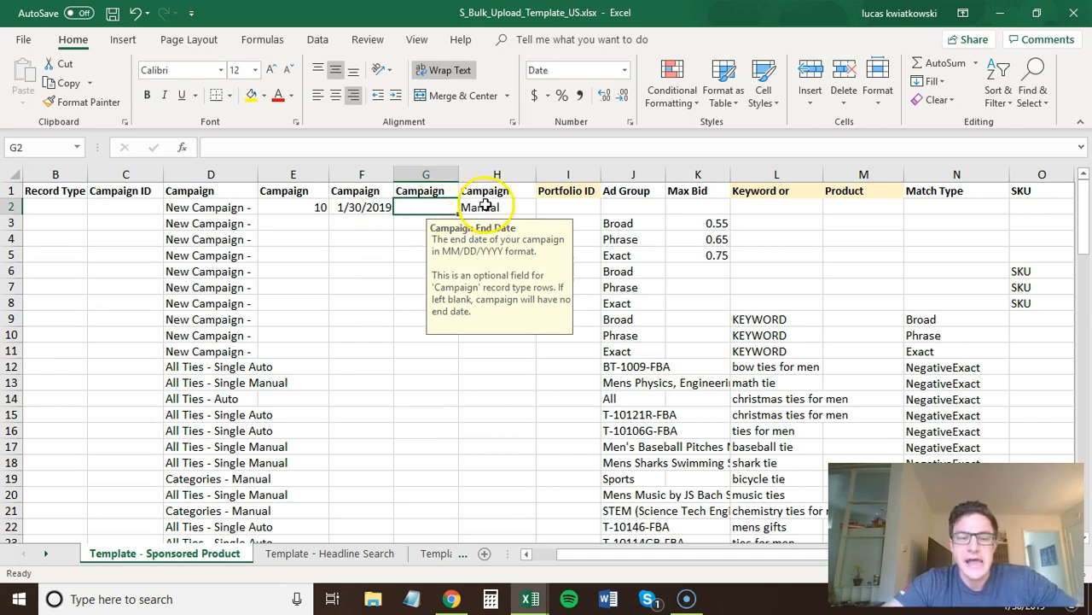
pyautogui.click(497, 206)
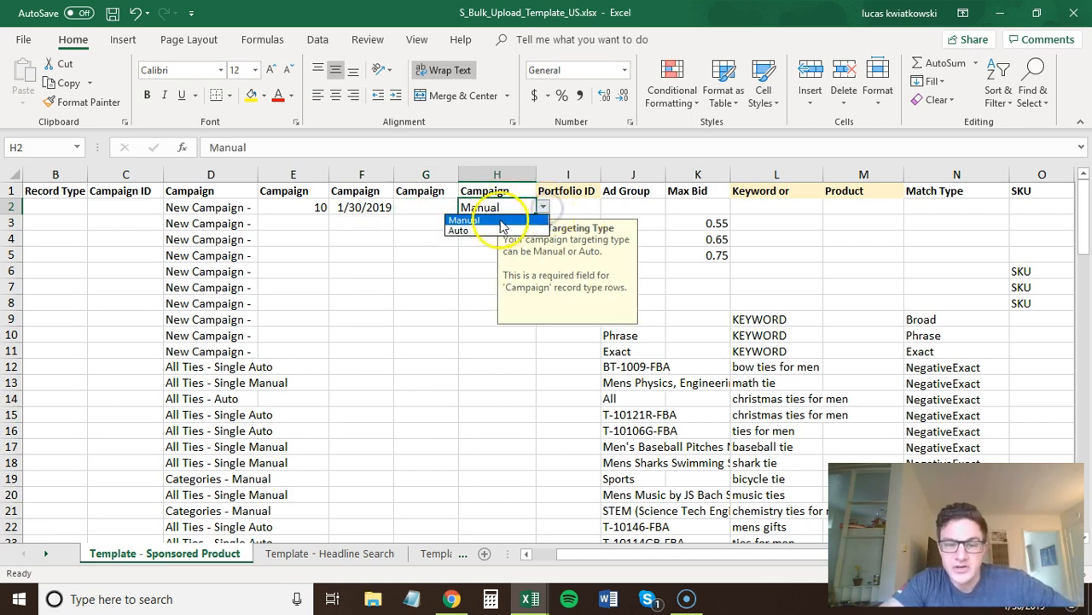
pyautogui.moveTo(461, 231)
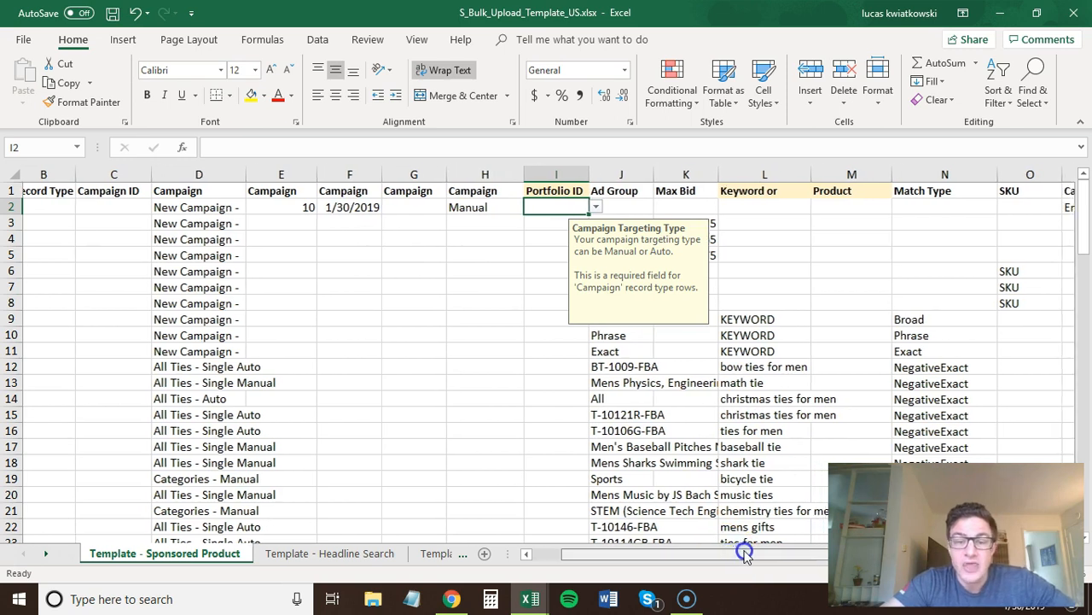
pyautogui.hscroll(3)
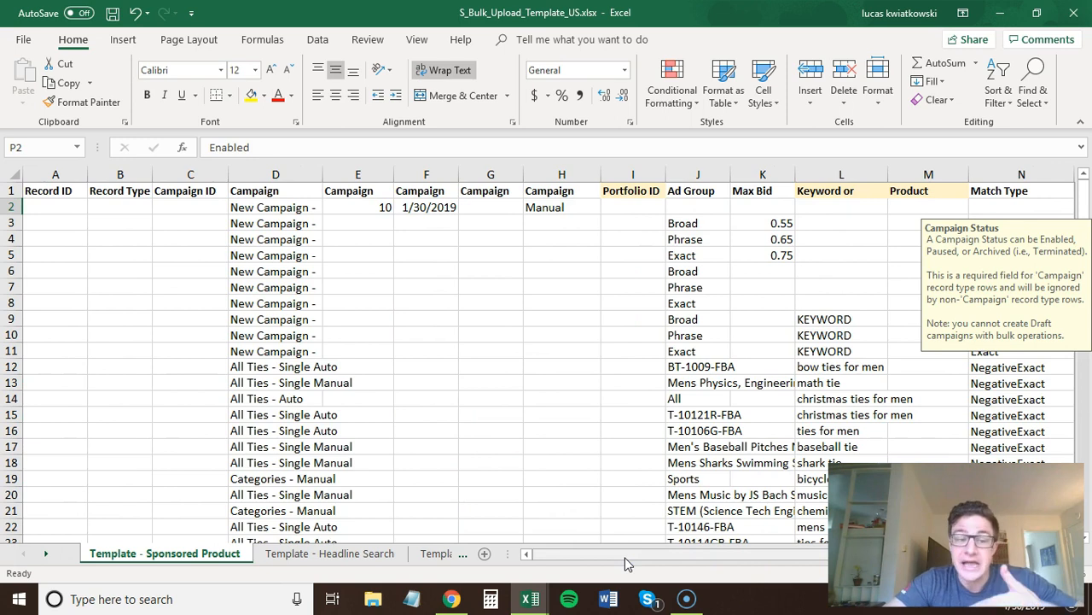
pyautogui.click(275, 222)
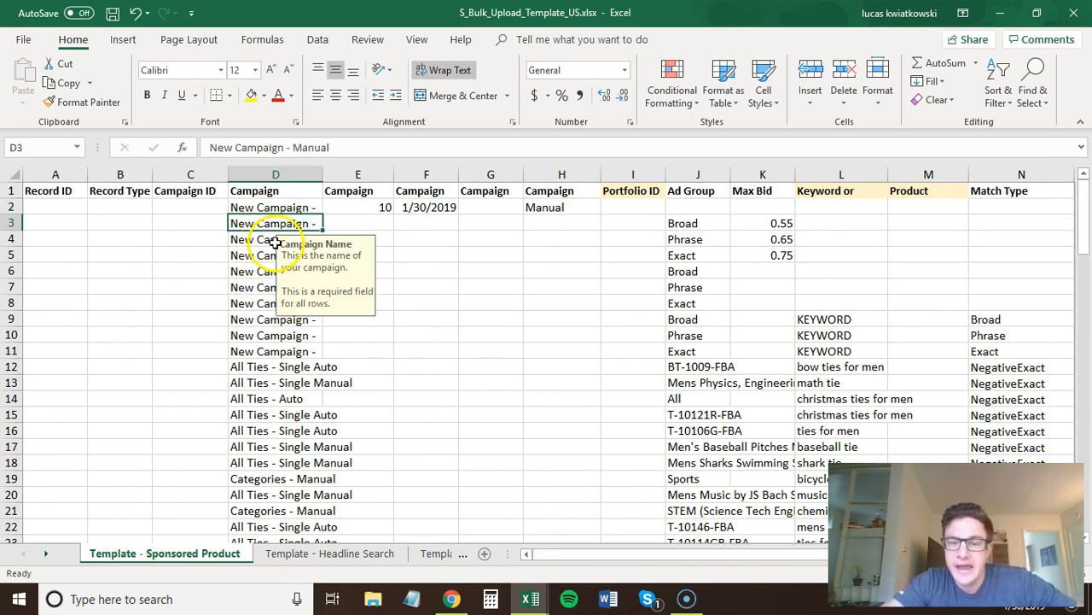
pyautogui.click(697, 222)
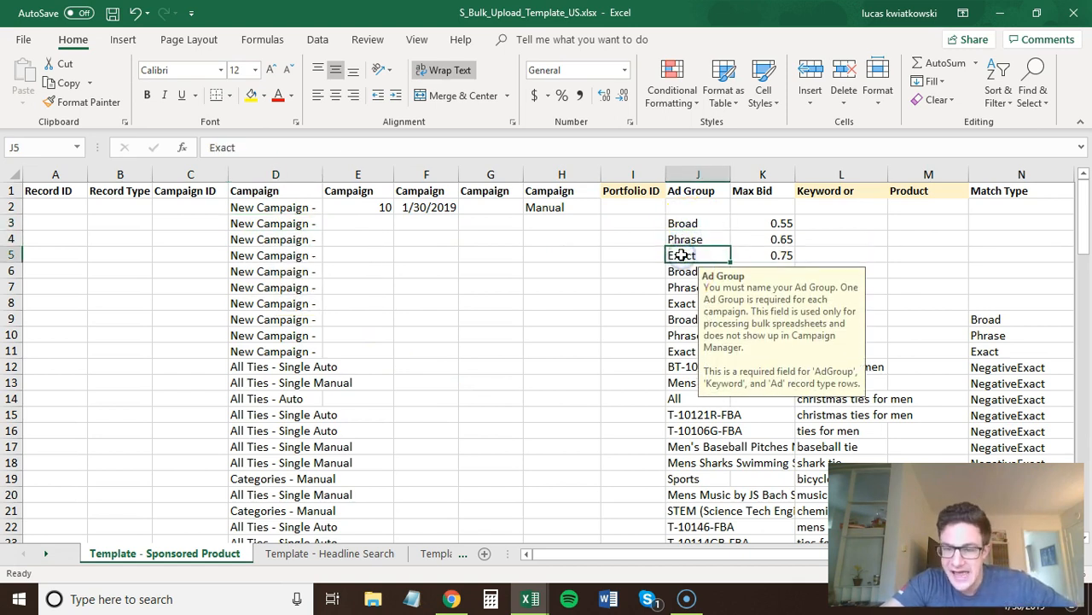
pyautogui.moveTo(761, 225)
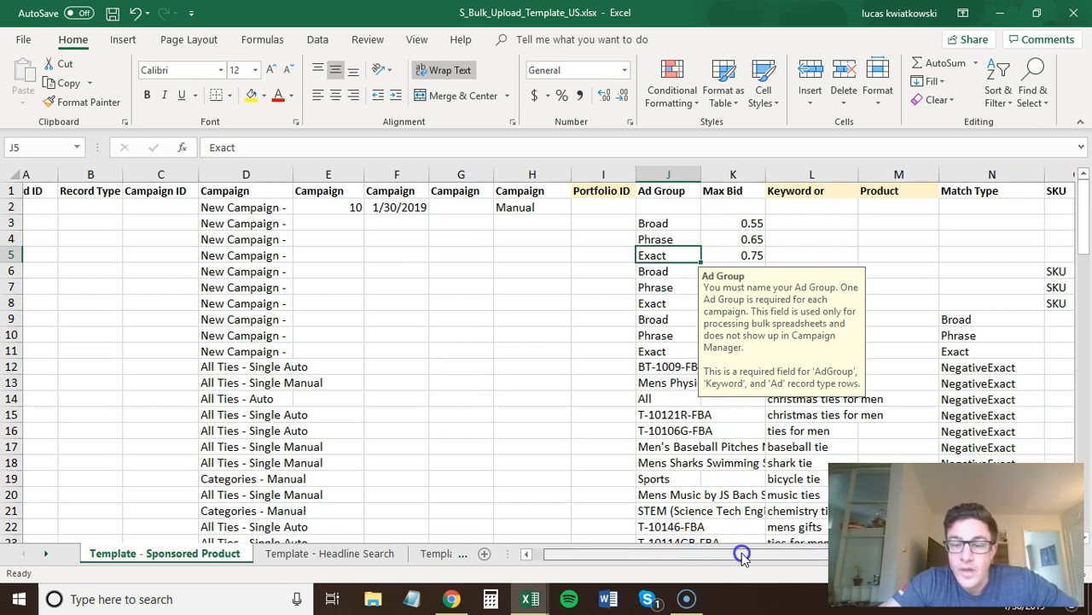
pyautogui.hscroll(3)
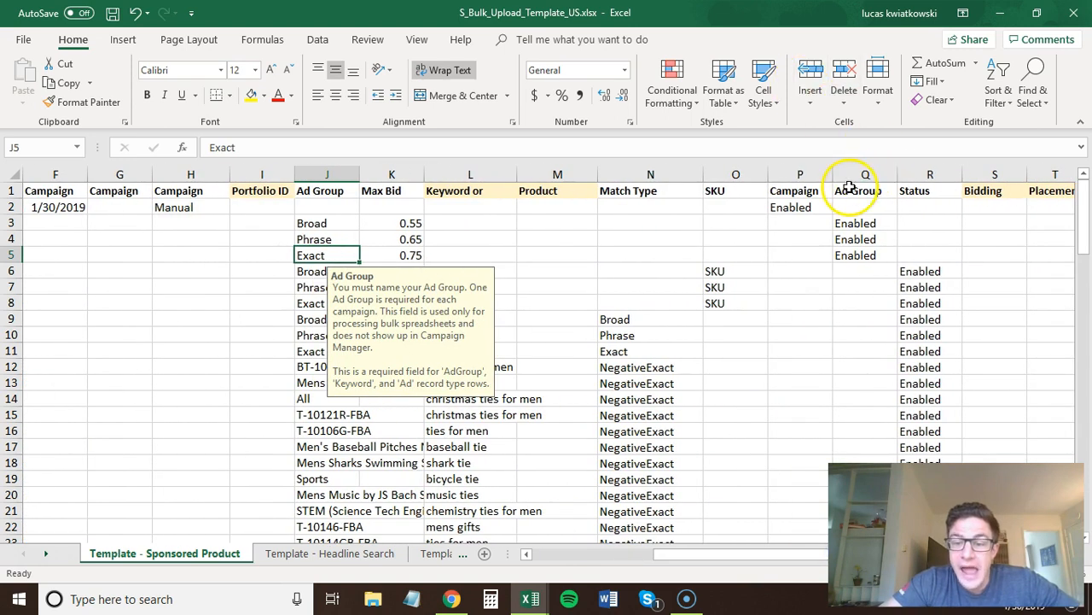
pyautogui.moveTo(853, 272)
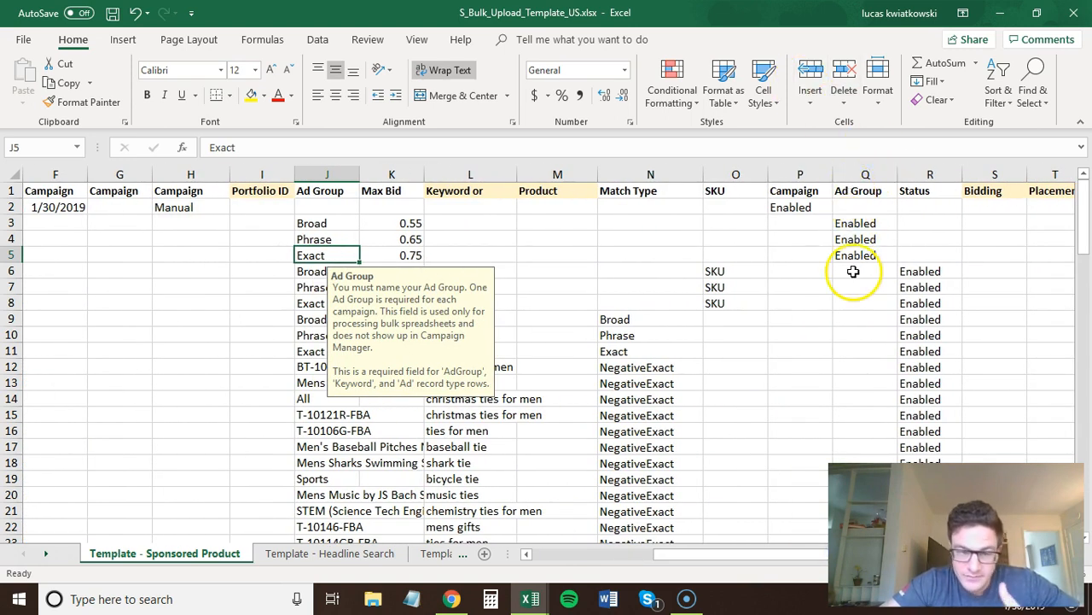
pyautogui.hscroll(-3)
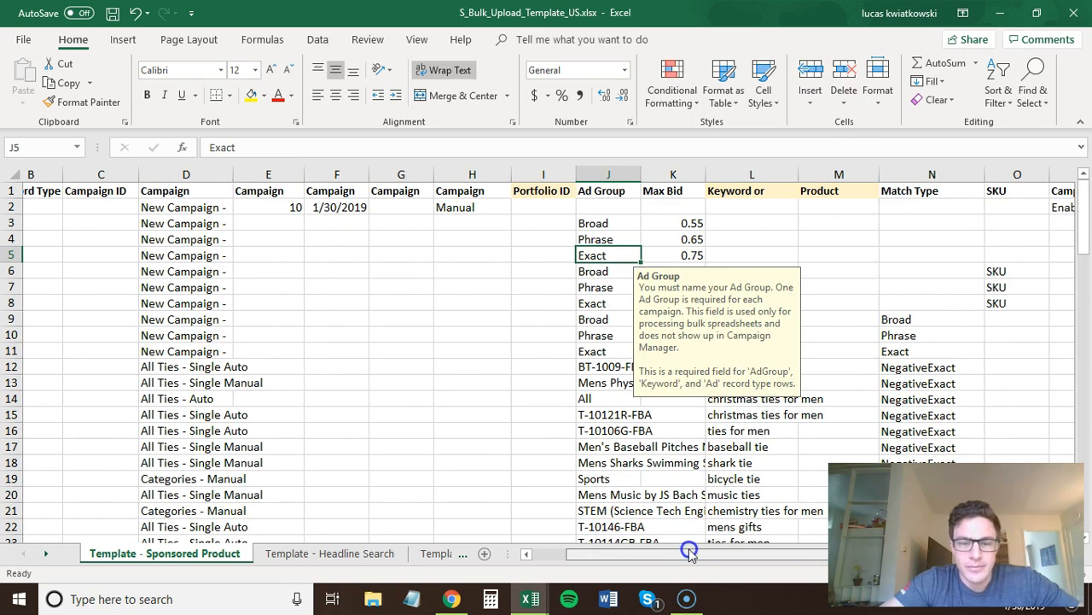
pyautogui.hscroll(-3)
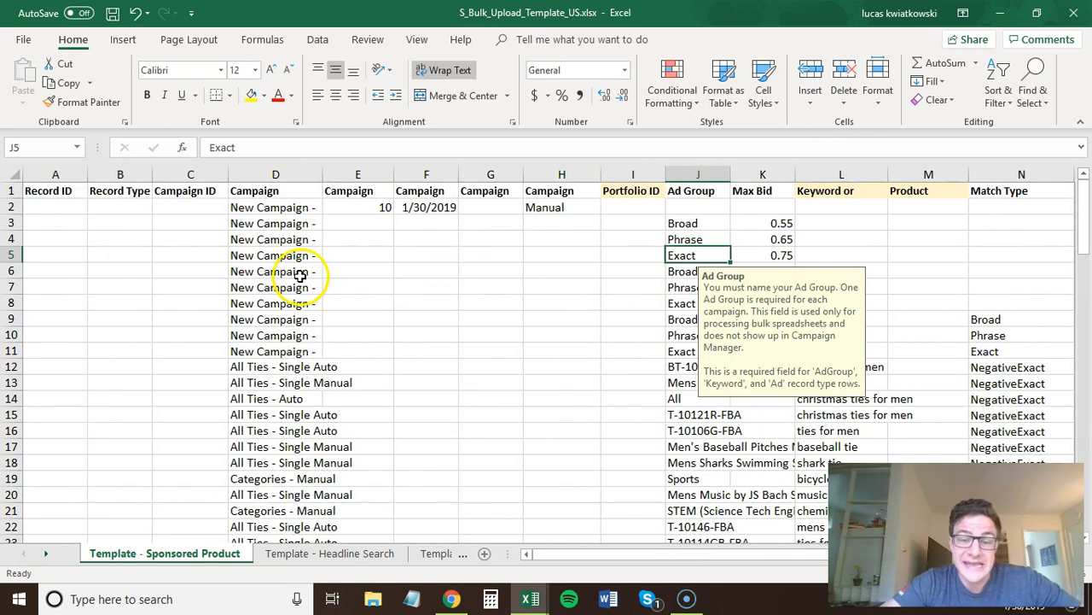
pyautogui.click(274, 272)
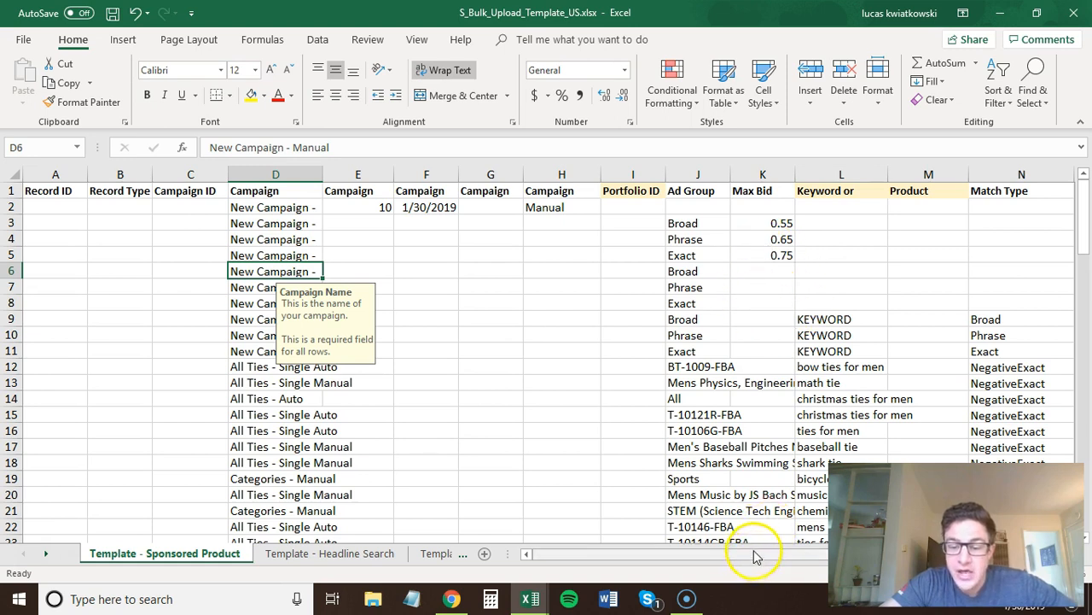
pyautogui.hscroll(3)
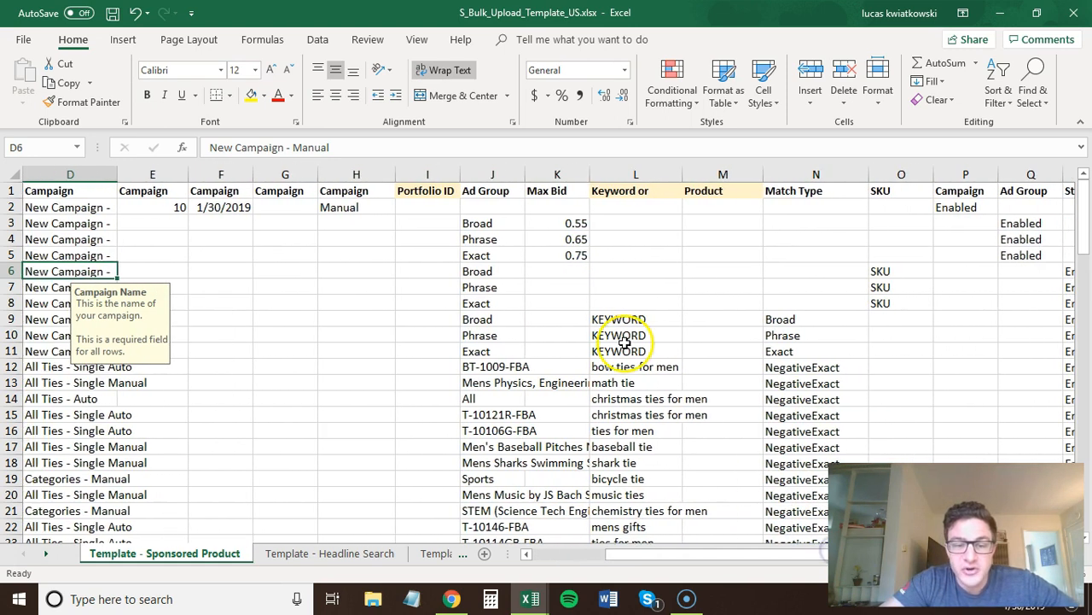
pyautogui.click(492, 287)
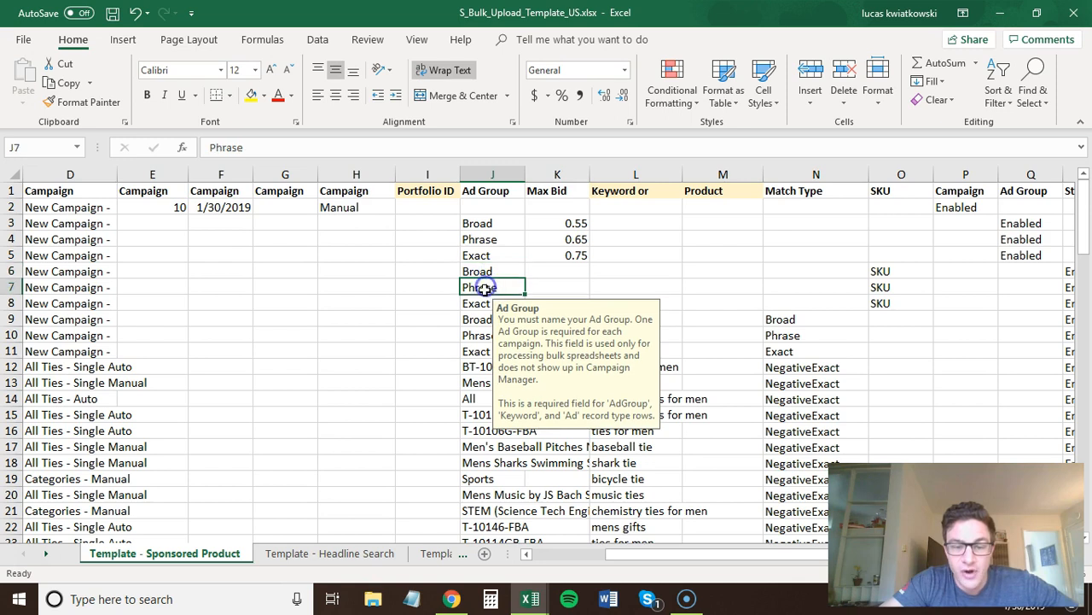
pyautogui.click(902, 270)
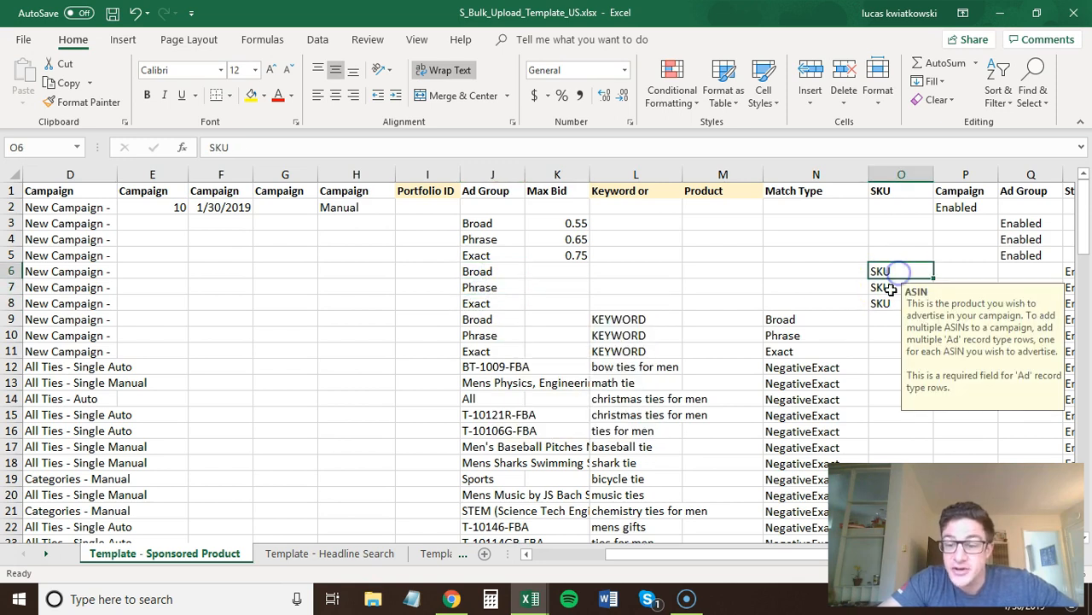
pyautogui.click(901, 304)
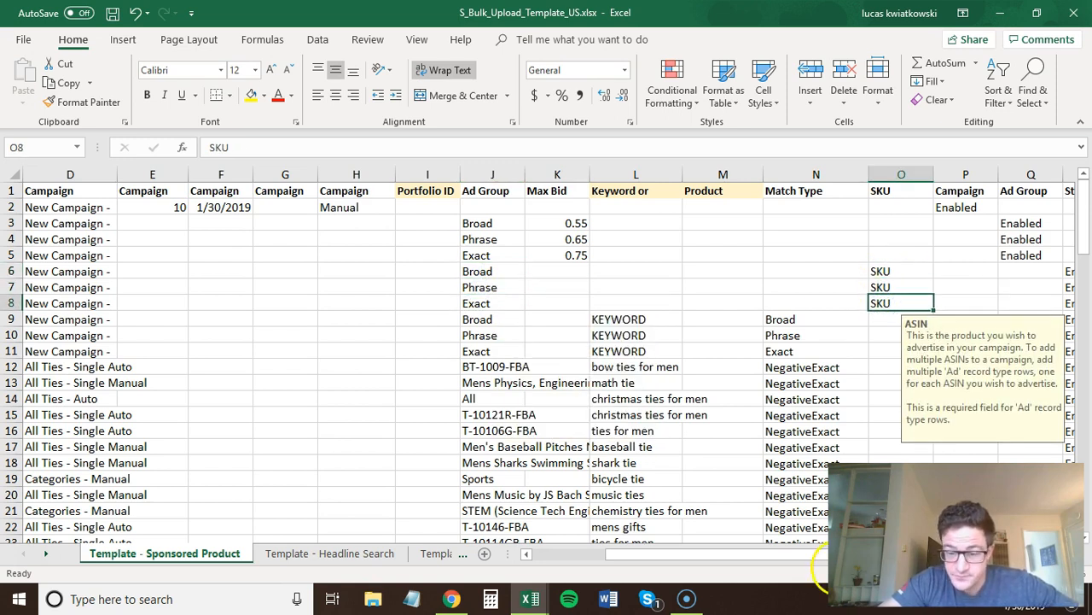
pyautogui.hscroll(3)
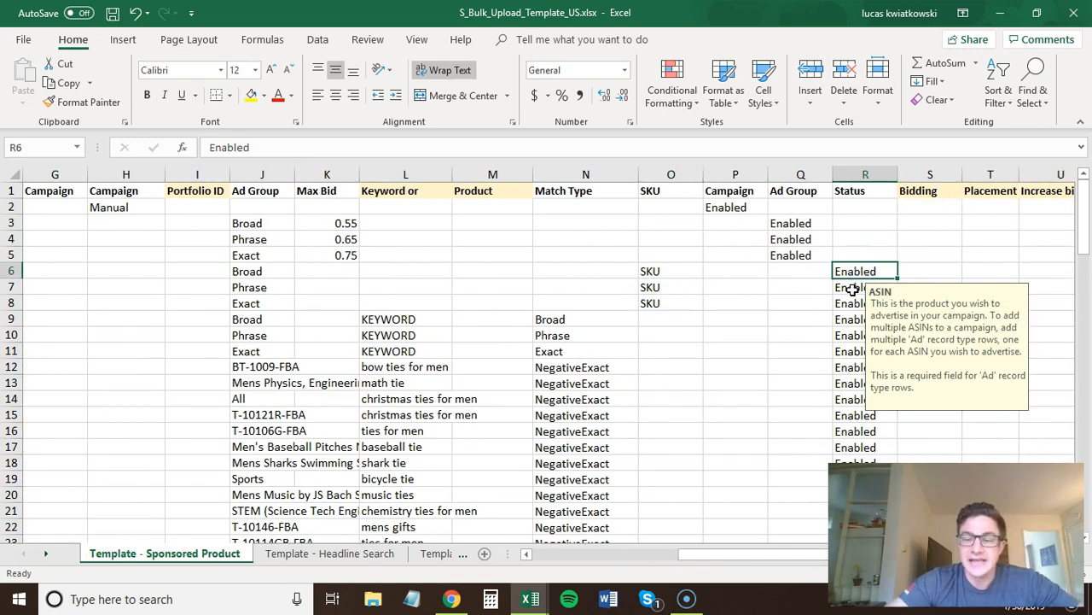
pyautogui.click(864, 287)
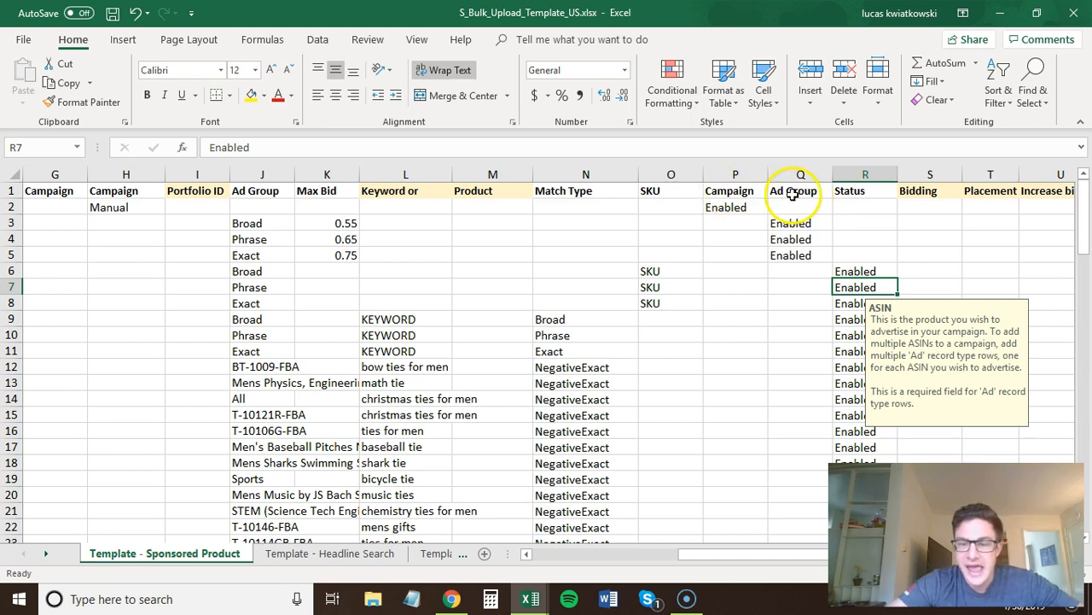
pyautogui.hscroll(-3)
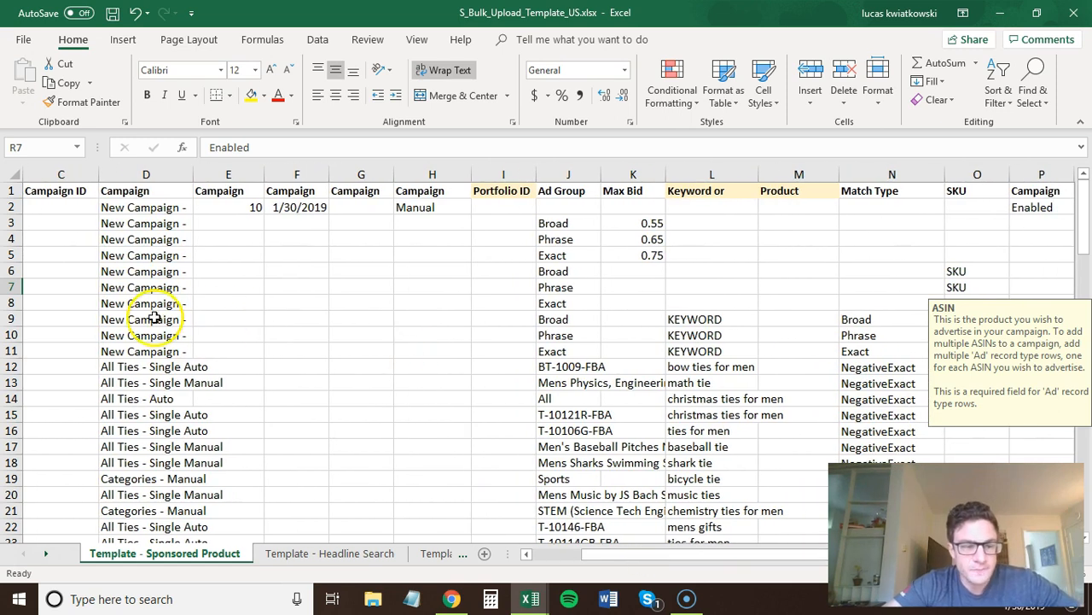
# - Replace the first KEYWORD placeholder in the Broad keyword row (L9) with 'mens ties'
pyautogui.click(567, 319)
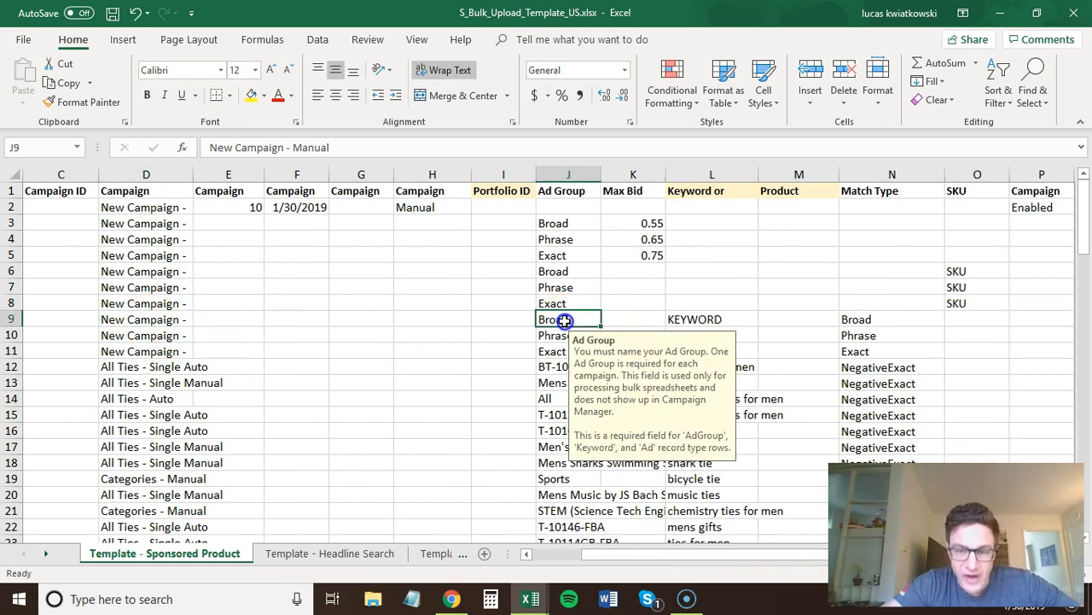
pyautogui.click(710, 319)
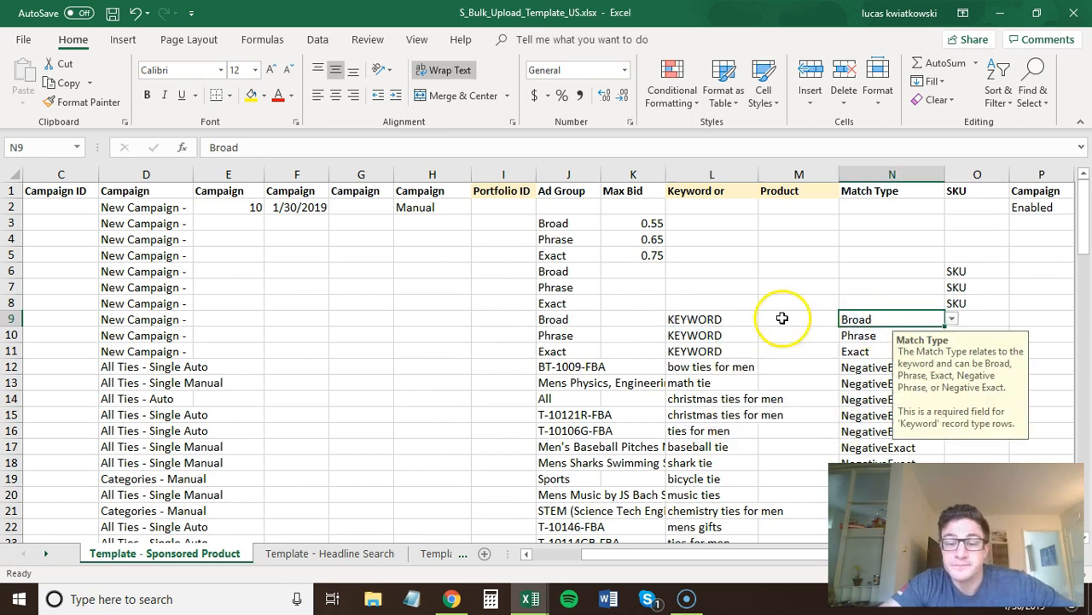
pyautogui.click(633, 319)
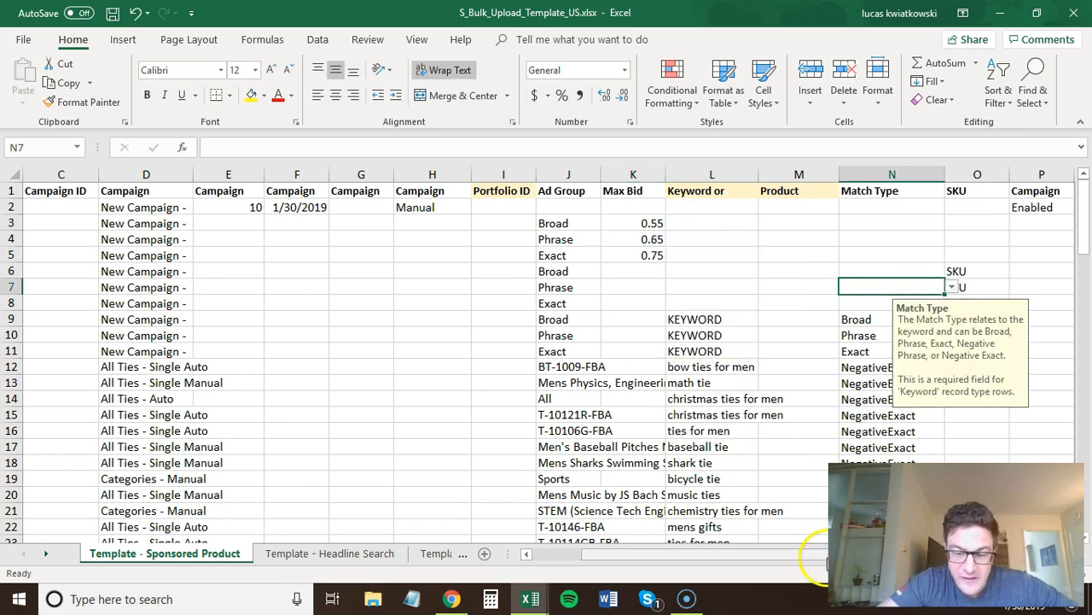
pyautogui.hscroll(3)
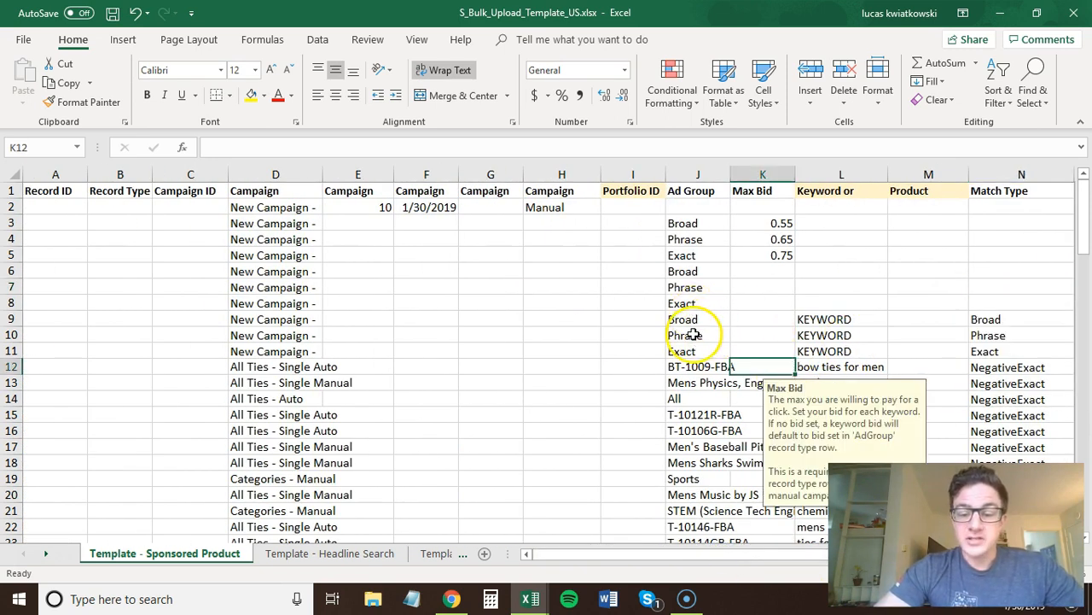
pyautogui.moveTo(700, 318)
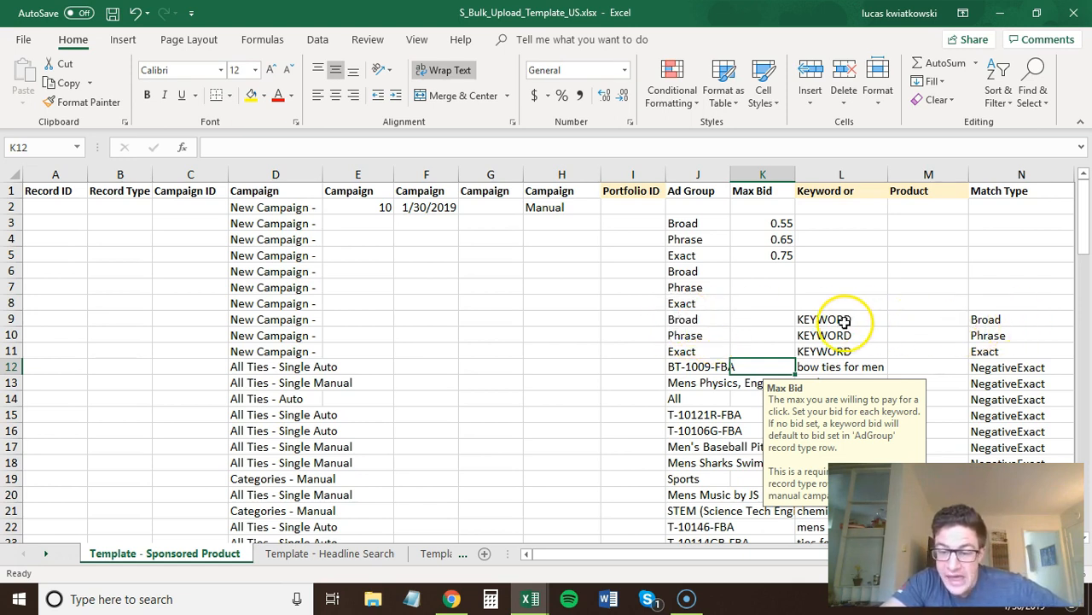
pyautogui.click(840, 319)
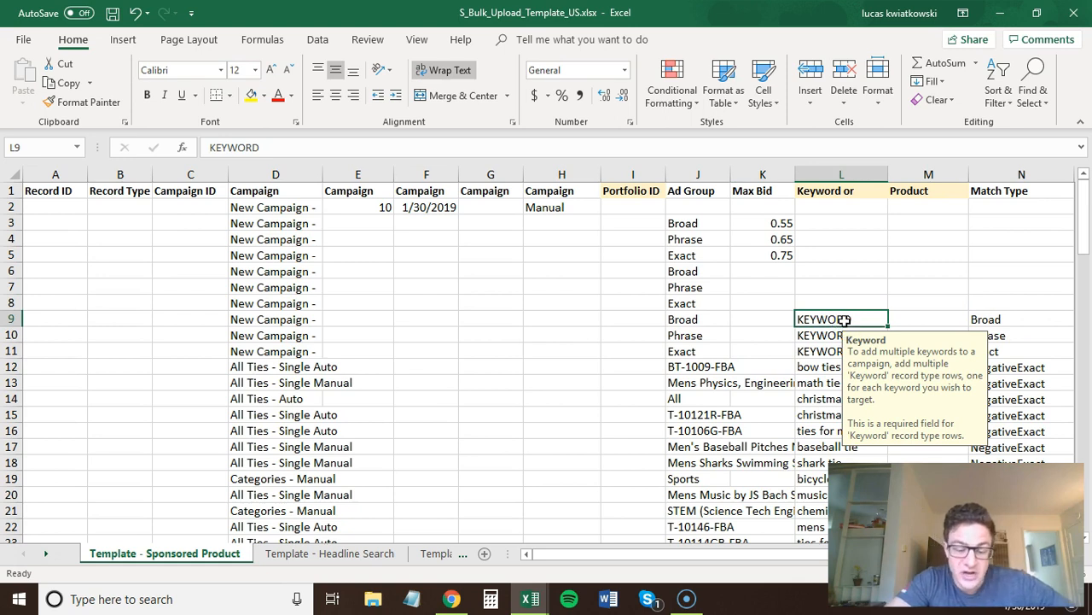
pyautogui.write('ment i')
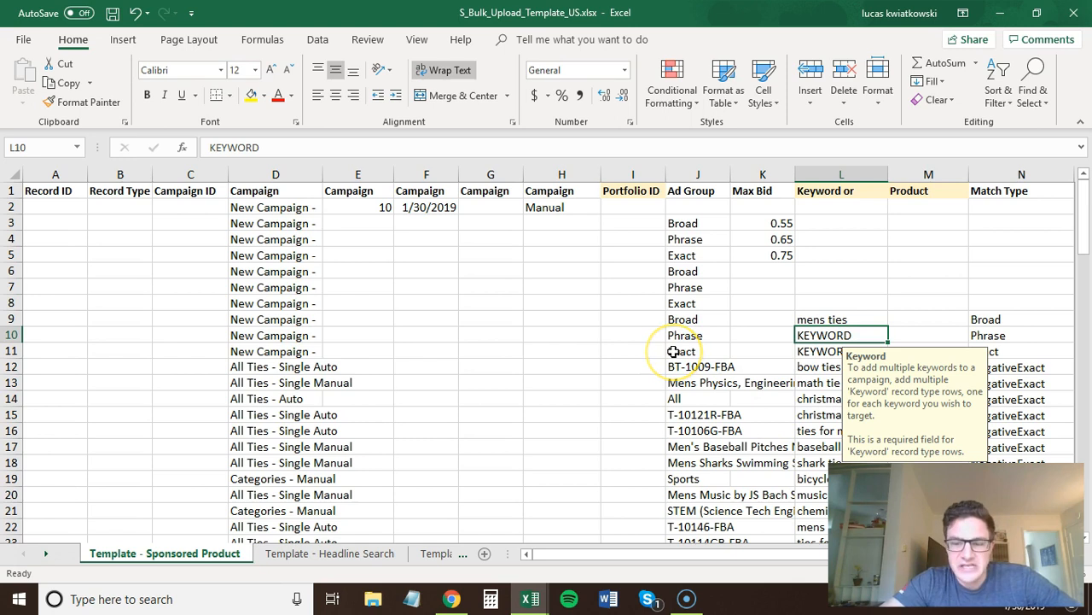
pyautogui.scroll(-3)
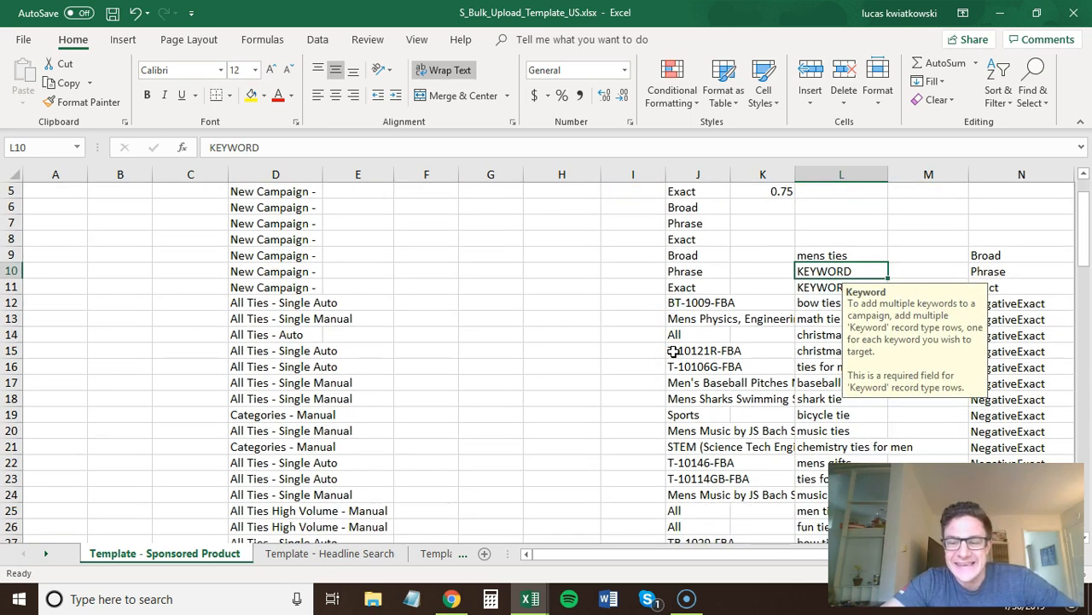
pyautogui.scroll(-3)
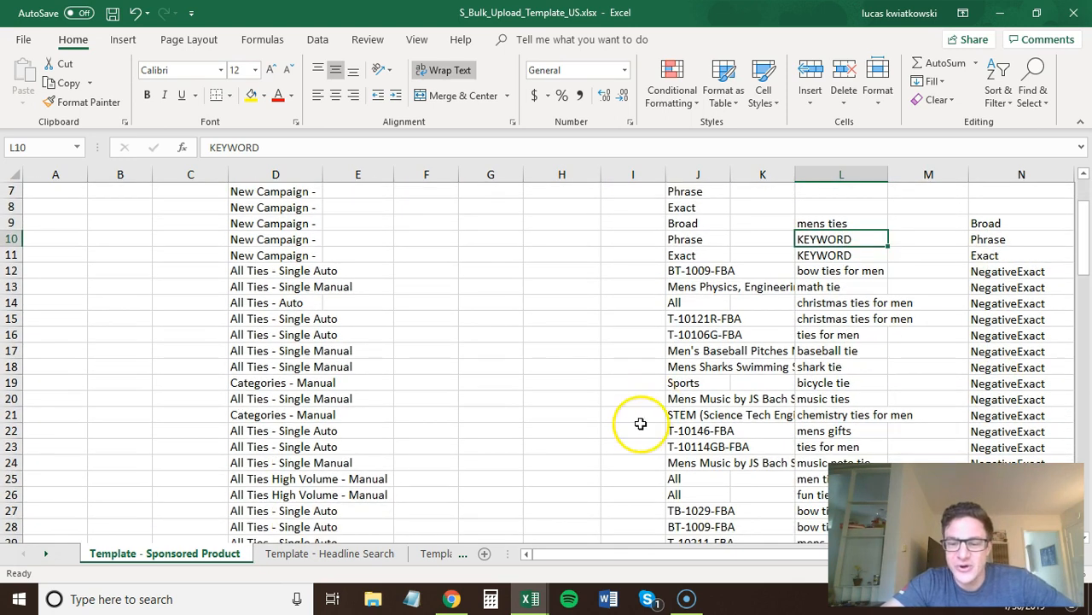
pyautogui.moveTo(570, 333)
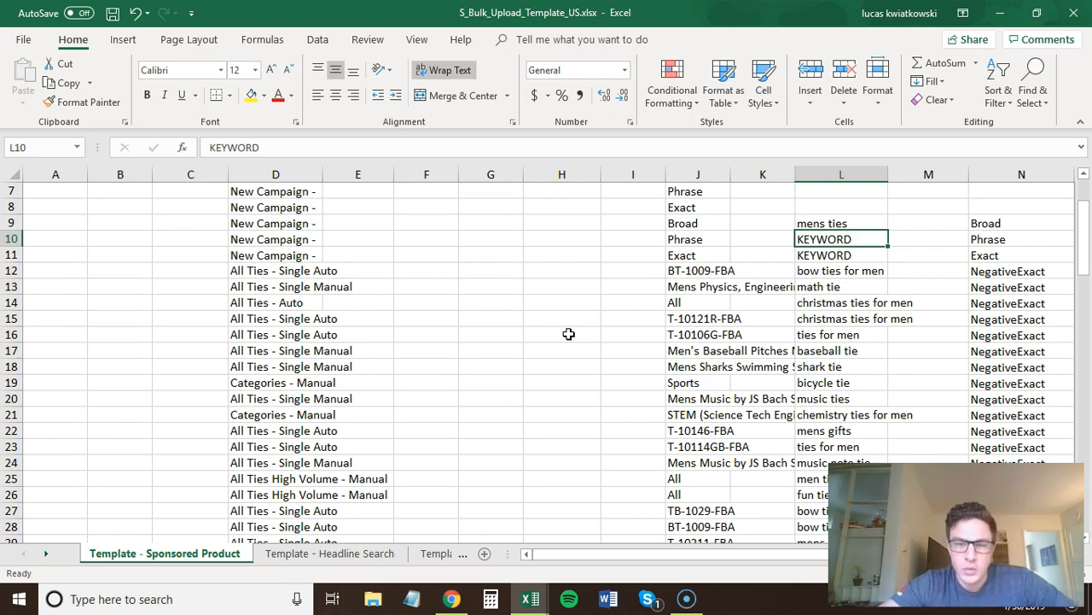
pyautogui.moveTo(604, 321)
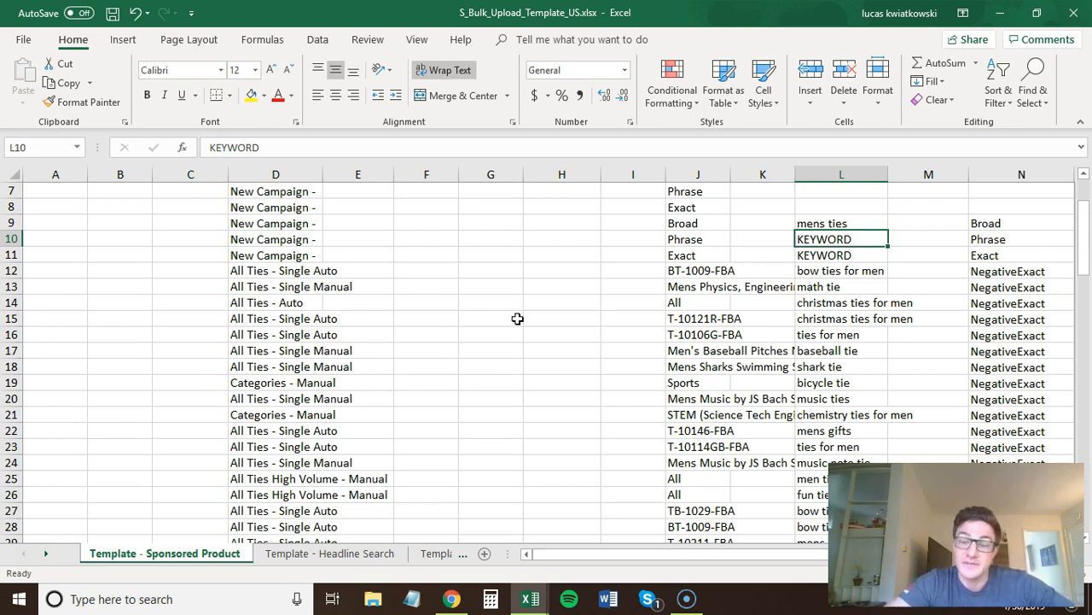
pyautogui.moveTo(372, 434)
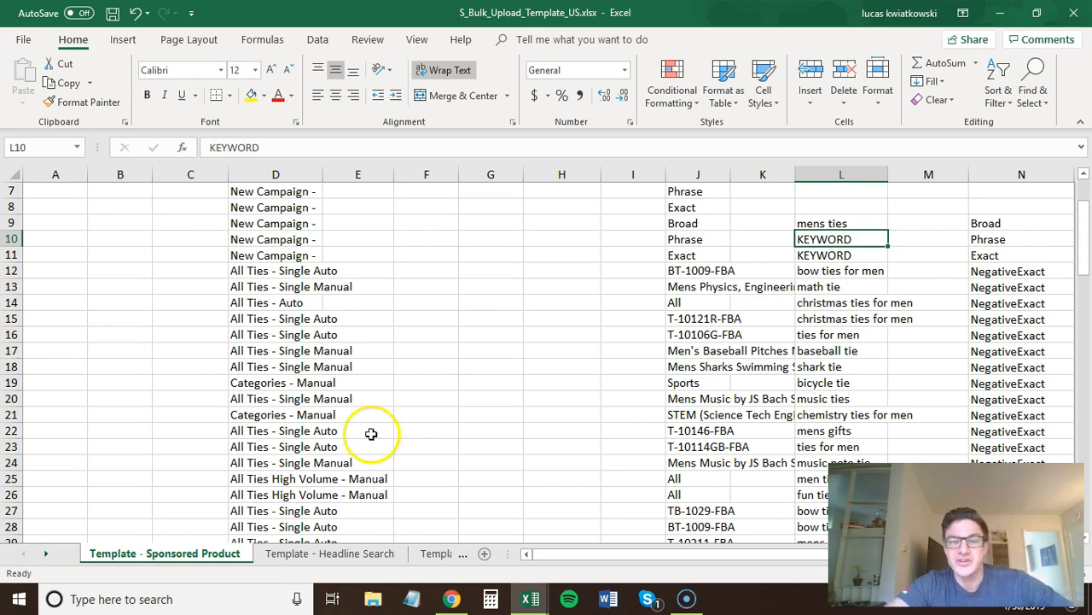